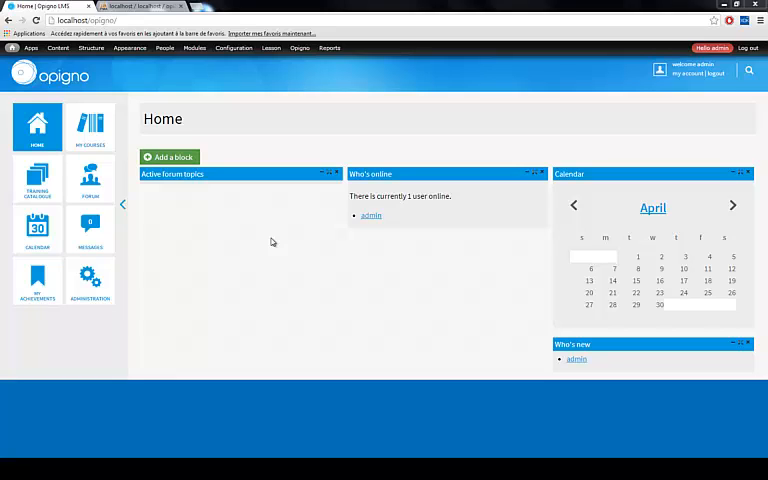
{"action": "mouse_move", "coordinate": [473, 198]}
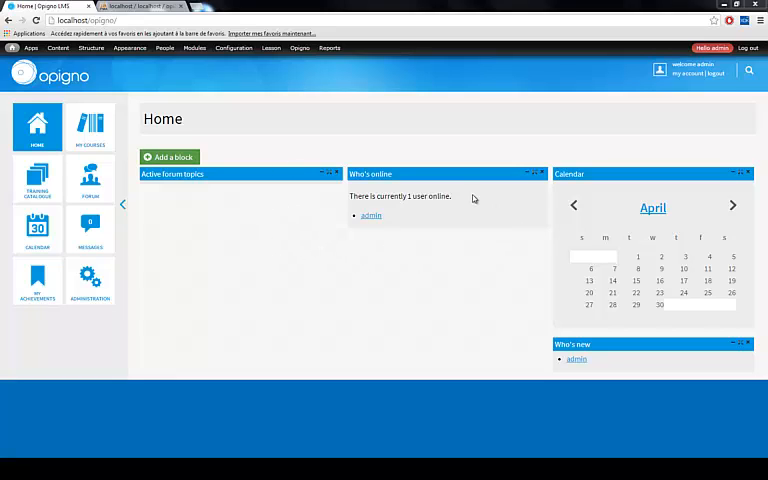
{"action": "mouse_move", "coordinate": [90, 127]}
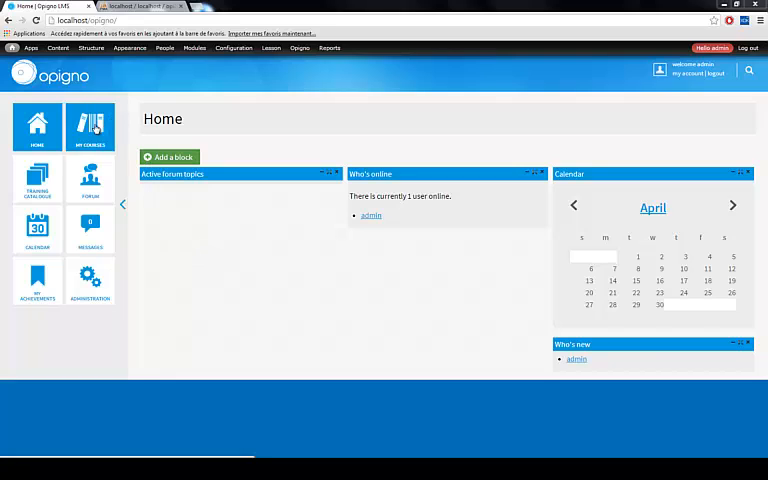
{"action": "mouse_move", "coordinate": [574, 100]}
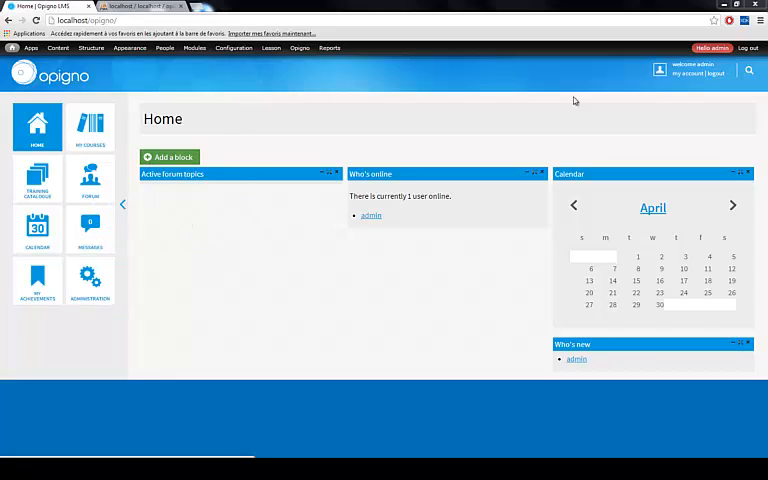
{"action": "mouse_move", "coordinate": [266, 234]}
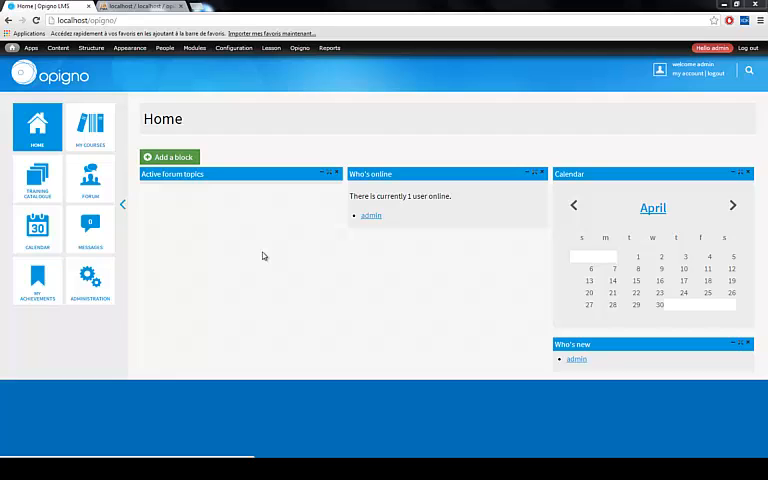
{"action": "mouse_move", "coordinate": [305, 306]}
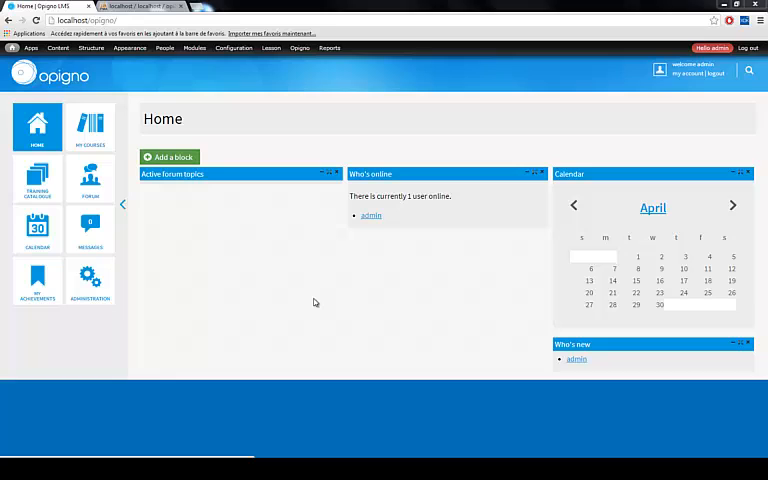
{"action": "mouse_move", "coordinate": [295, 326]}
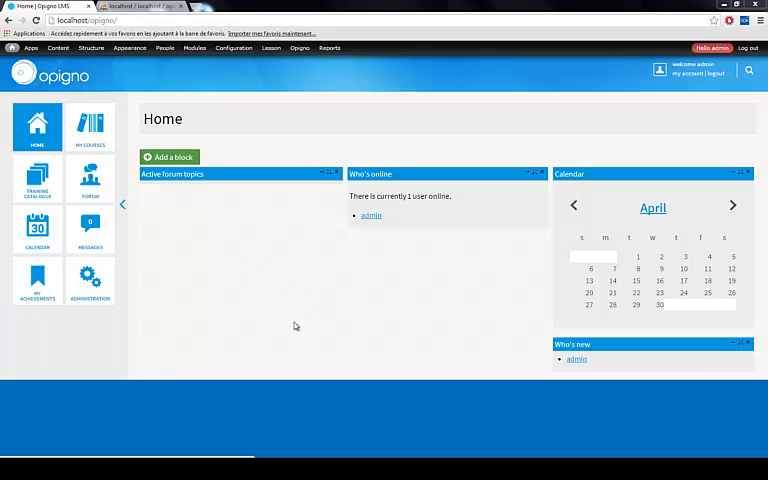
{"action": "mouse_move", "coordinate": [425, 196]}
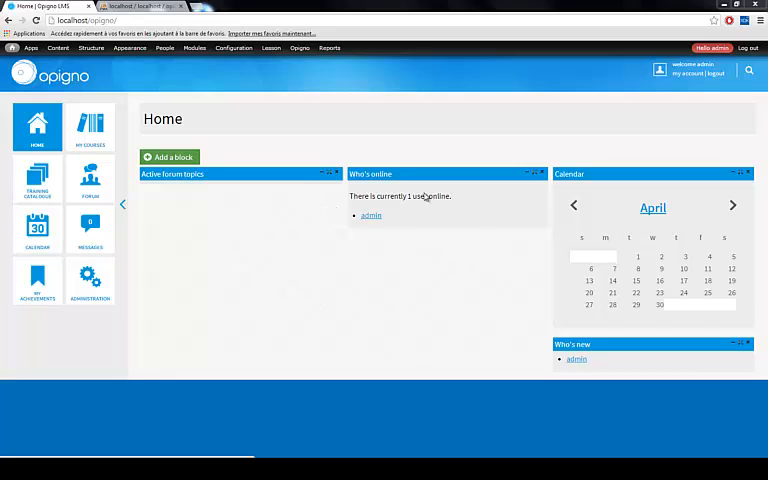
{"action": "mouse_move", "coordinate": [228, 247]}
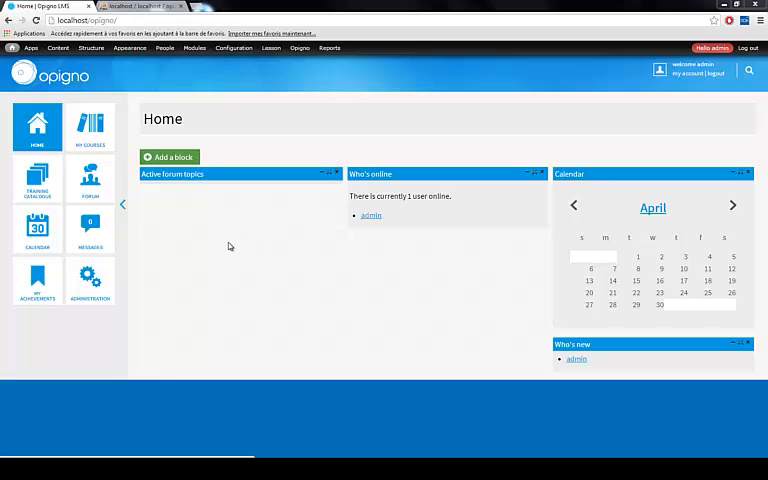
{"action": "mouse_move", "coordinate": [224, 257]}
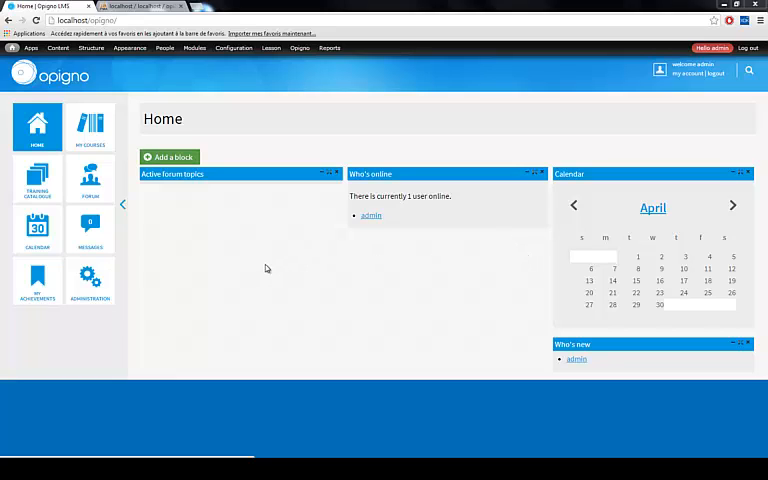
{"action": "mouse_move", "coordinate": [232, 314]}
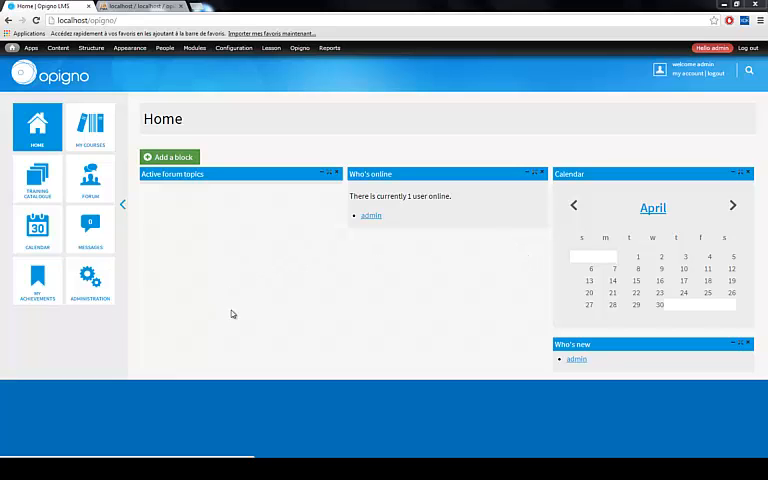
{"action": "mouse_move", "coordinate": [318, 315]}
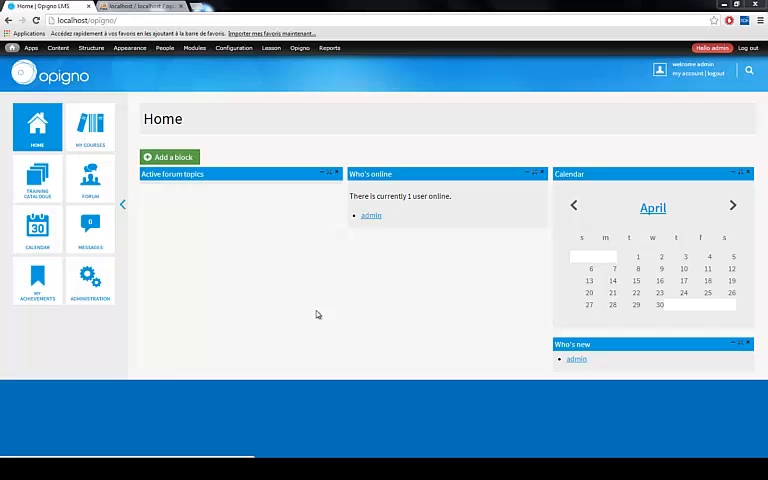
{"action": "mouse_move", "coordinate": [416, 301]}
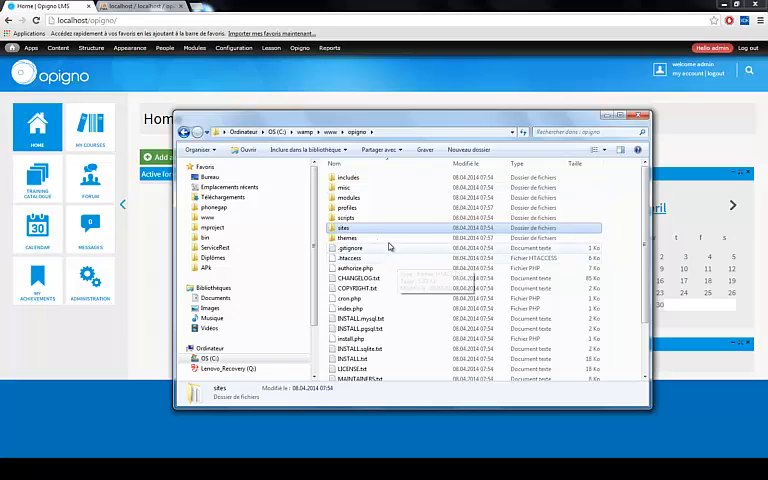
Browse into sites\all\themes and add a new folder named my_theme
{"action": "double_click", "coordinate": [343, 228]}
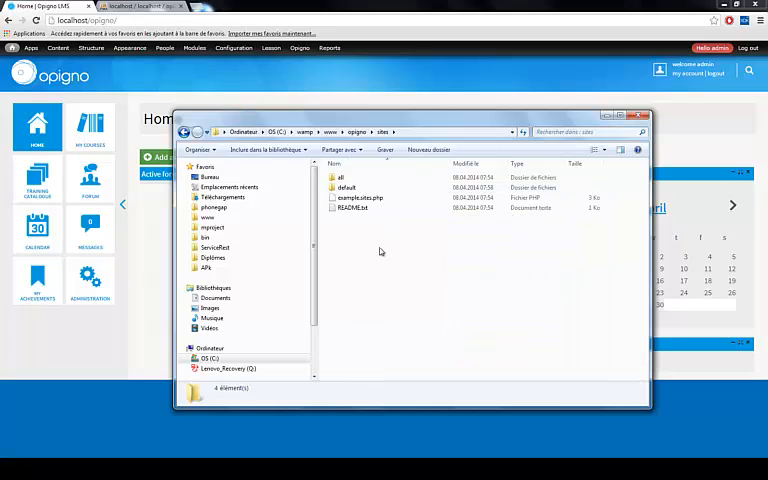
{"action": "double_click", "coordinate": [341, 177]}
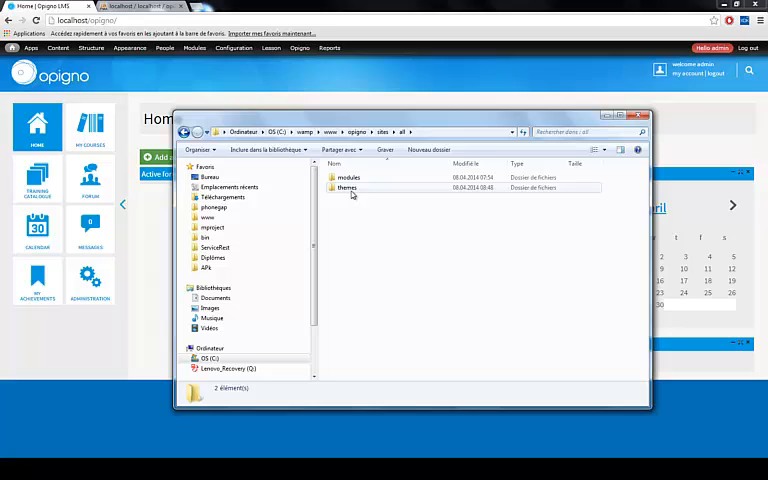
{"action": "double_click", "coordinate": [347, 188]}
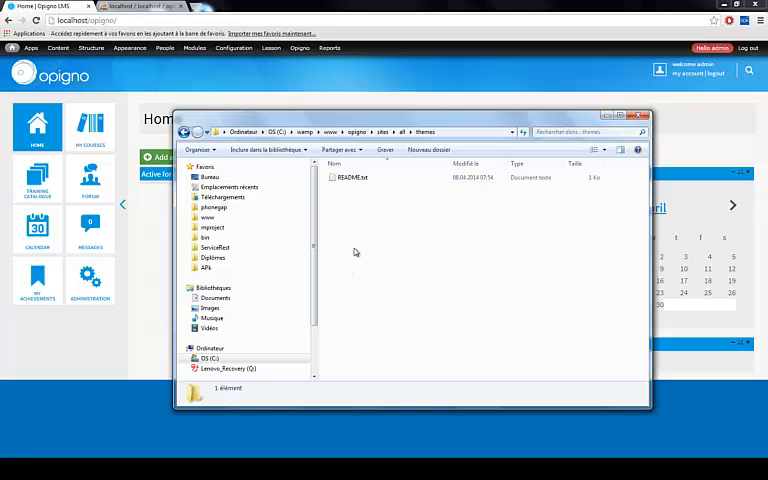
{"action": "mouse_move", "coordinate": [346, 213]}
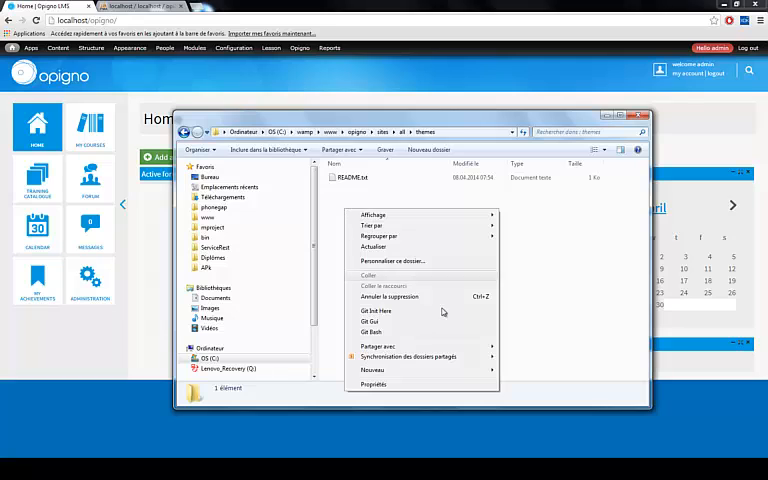
{"action": "mouse_move", "coordinate": [371, 370]}
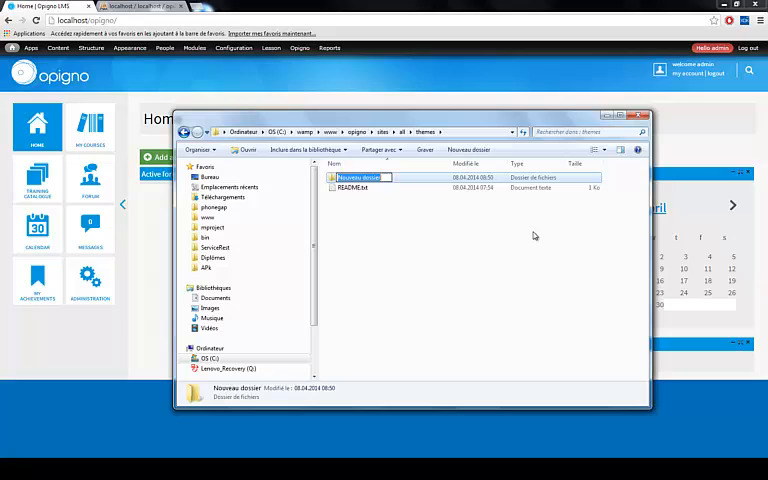
{"action": "type", "text": "my_theme"}
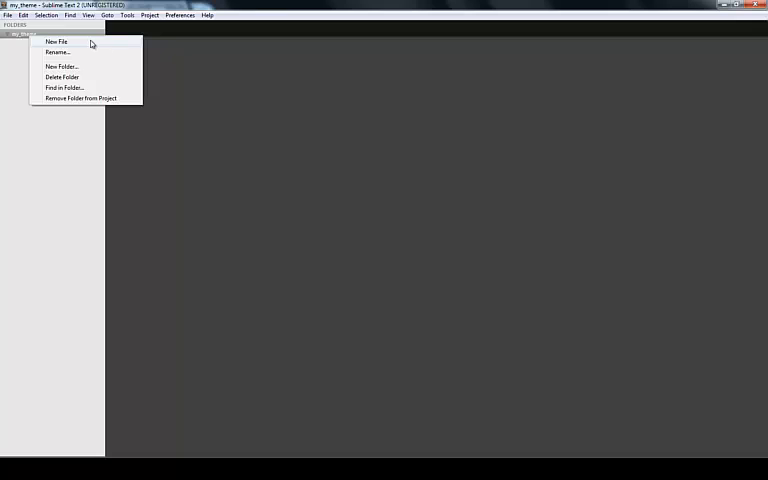
Create a new file in the my_theme folder and save it as my_theme.info
{"action": "left_click", "coordinate": [57, 41]}
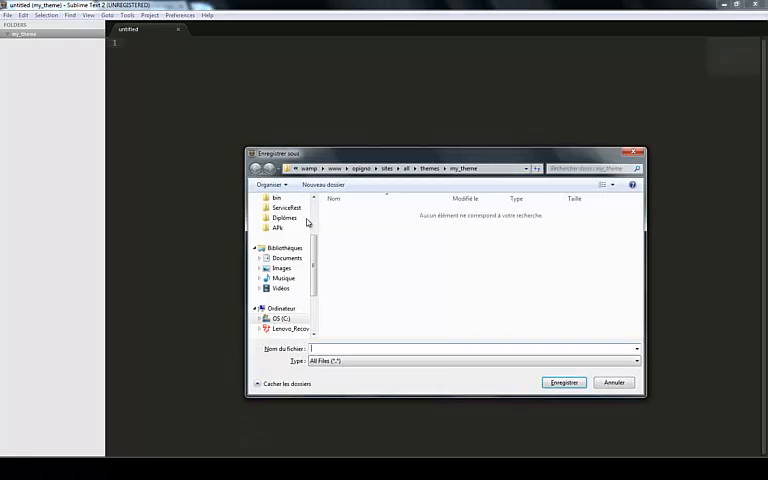
{"action": "type", "text": "my_theme.info"}
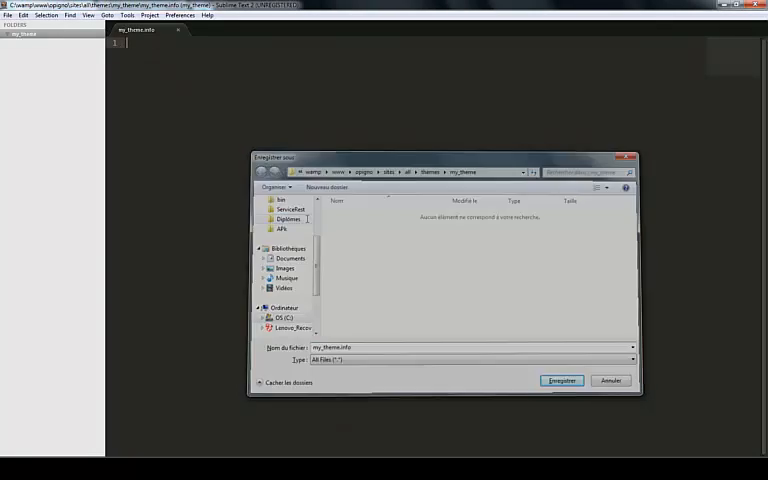
{"action": "left_click", "coordinate": [561, 380]}
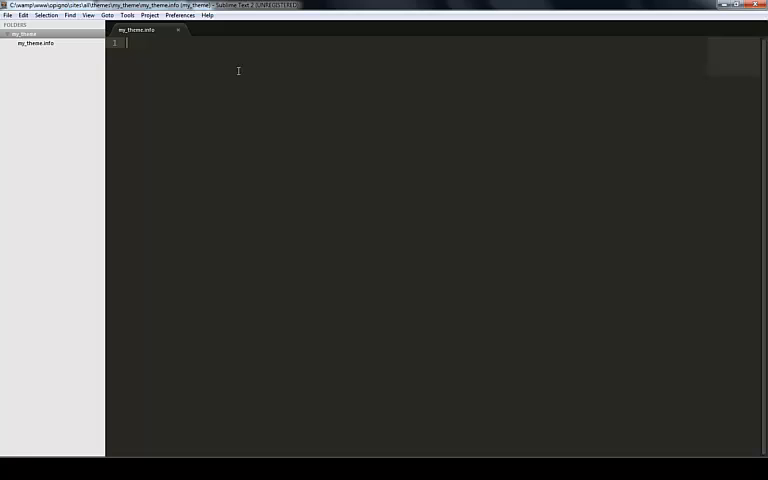
Enter the name = My theme and description lines in my_theme.info
{"action": "type", "text": "name = My theme"}
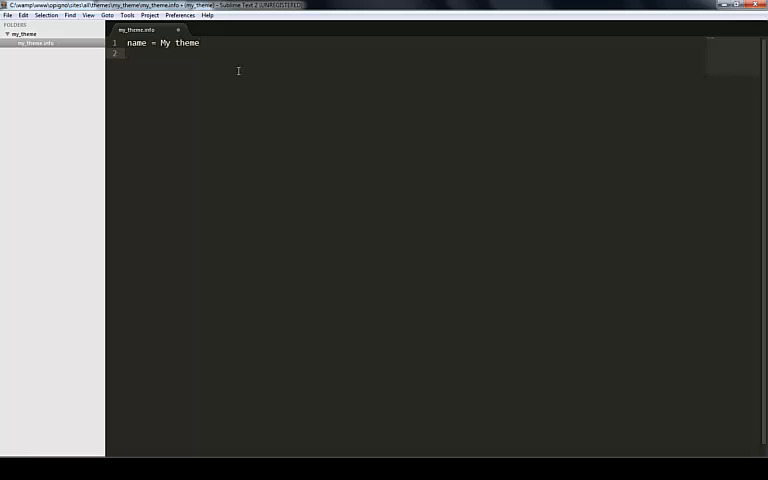
{"action": "type", "text": "description ="}
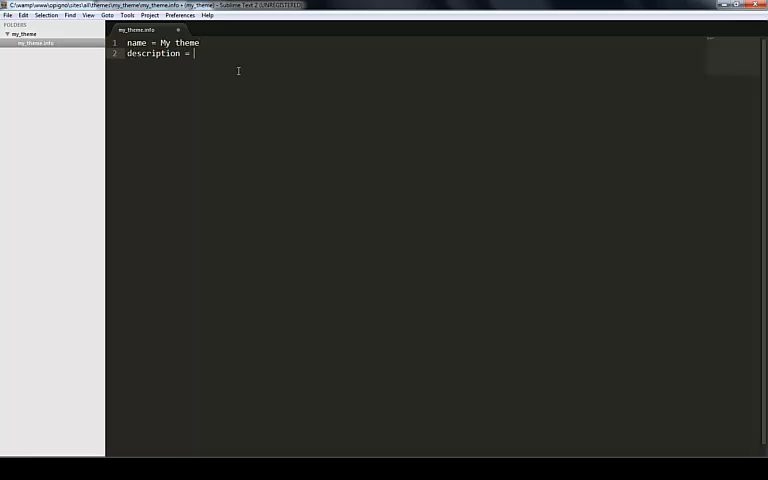
{"action": "type", "text": "Opiq"}
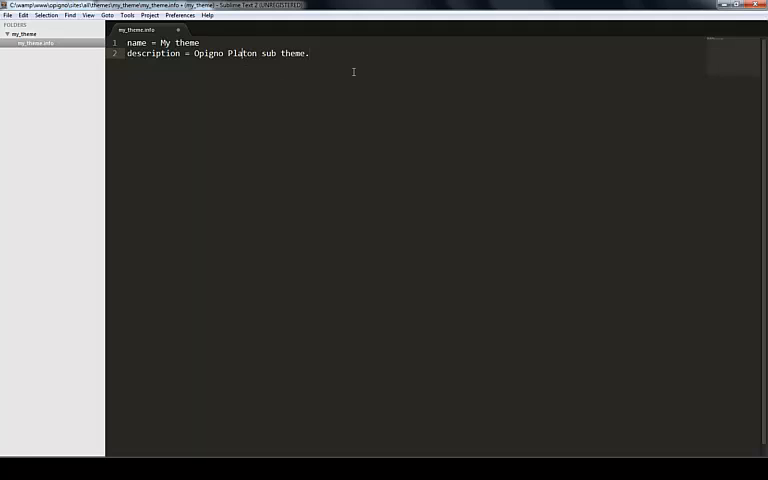
{"action": "double_click", "coordinate": [242, 53]}
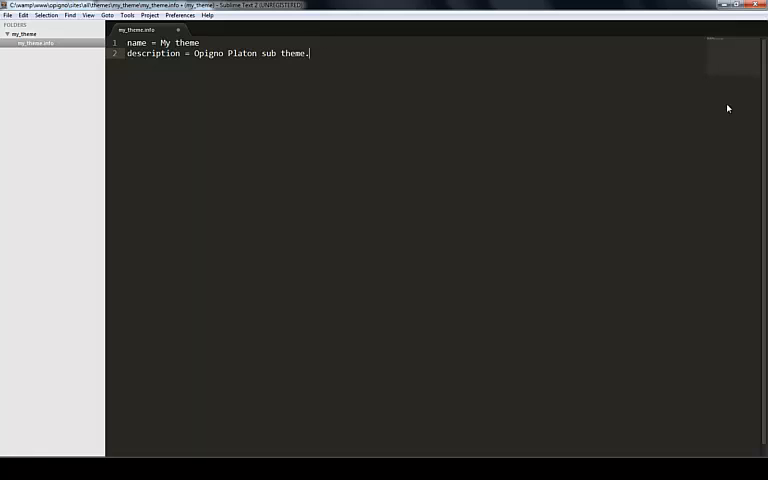
Add the core = 7.x and base theme = platon lines
{"action": "key", "text": "enter"}
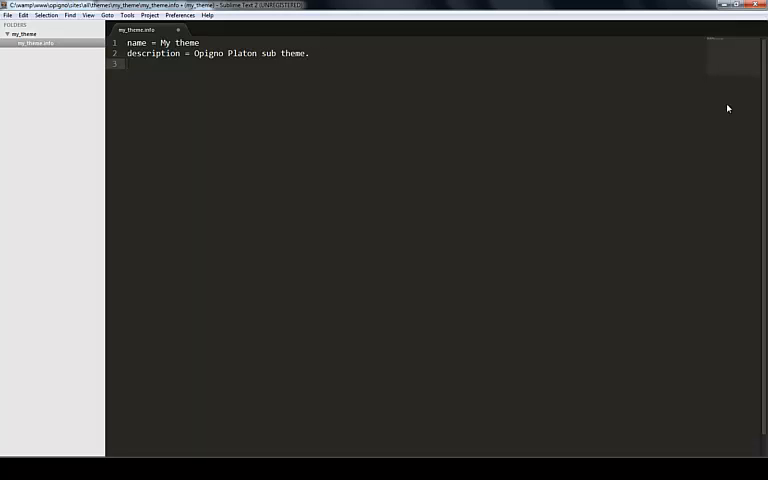
{"action": "type", "text": "core ="}
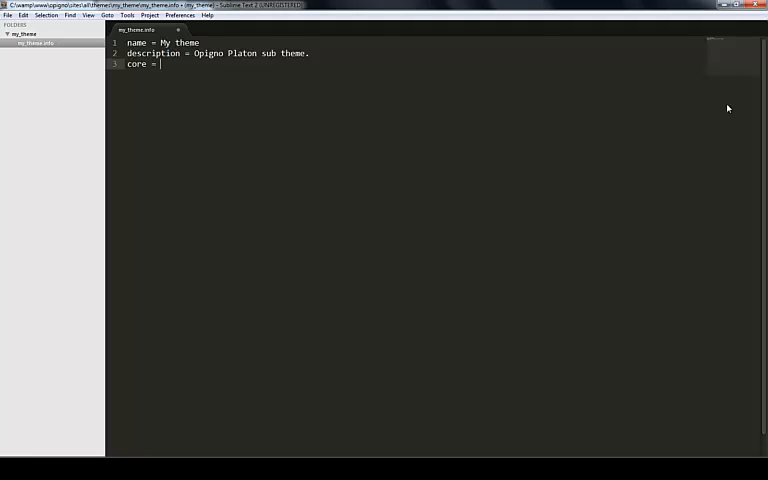
{"action": "type", "text": "7."}
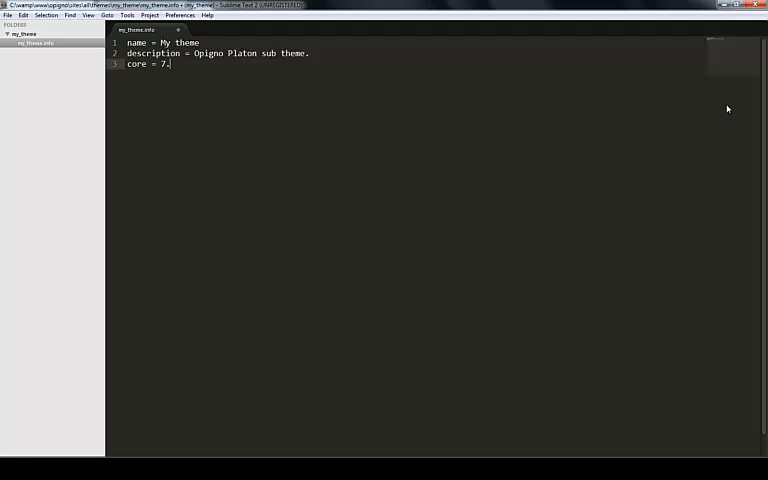
{"action": "type", "text": "x"}
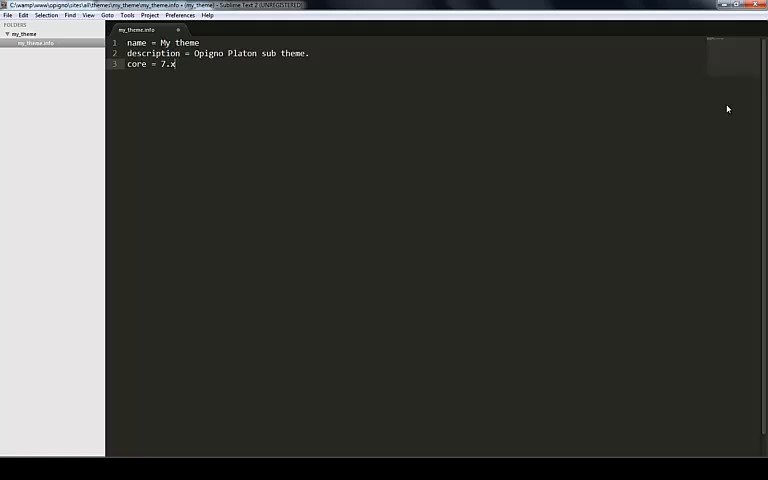
{"action": "key", "text": "enter"}
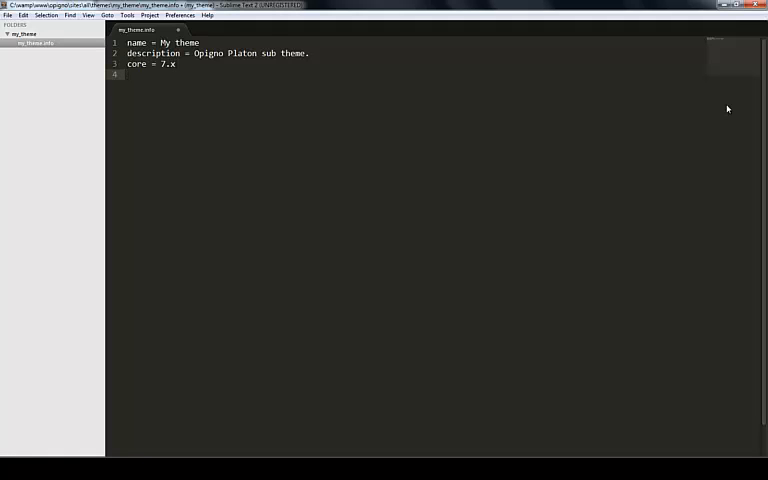
{"action": "type", "text": "base theme ="}
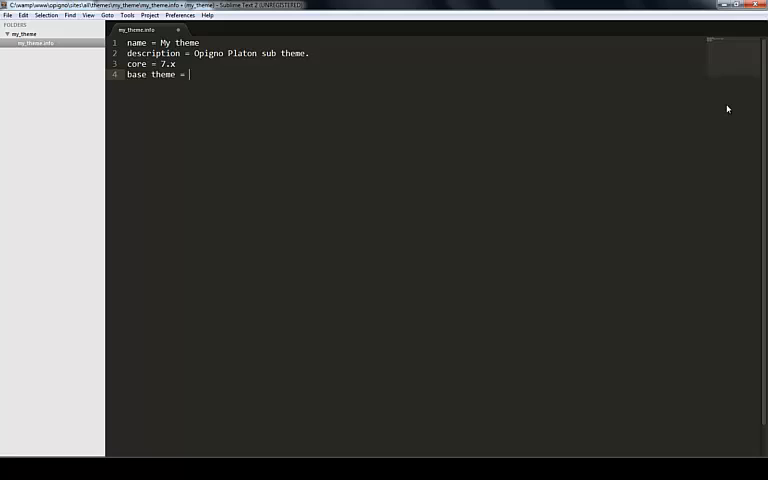
{"action": "type", "text": "platon"}
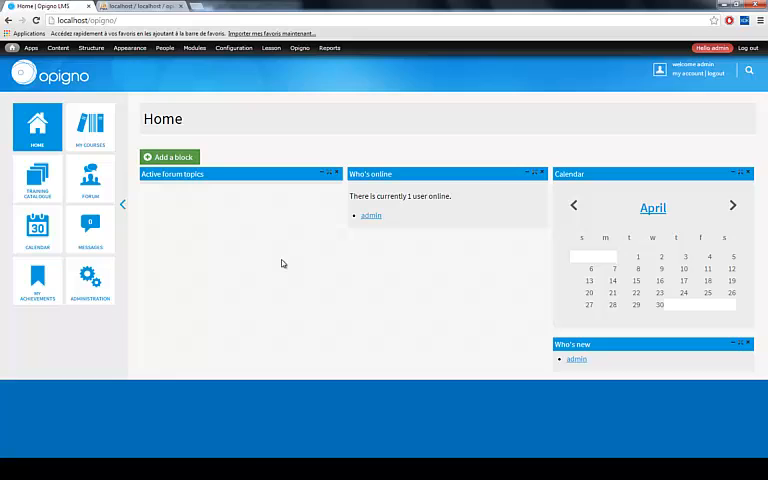
{"action": "mouse_move", "coordinate": [410, 147]}
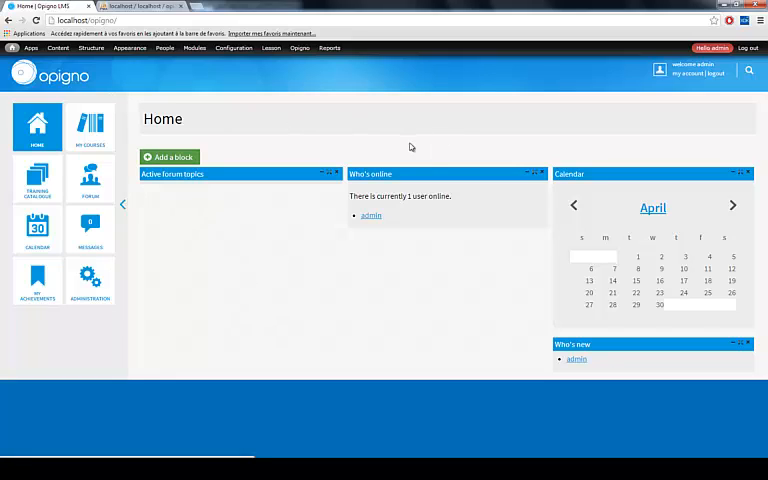
{"action": "mouse_move", "coordinate": [146, 97]}
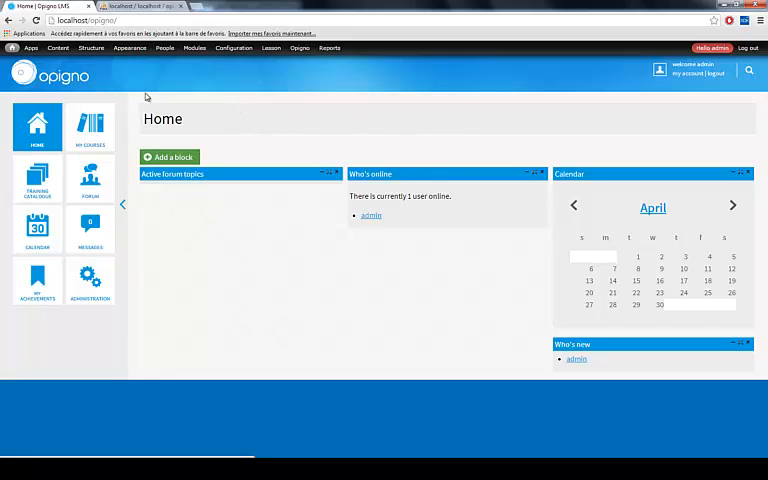
{"action": "left_click", "coordinate": [129, 48]}
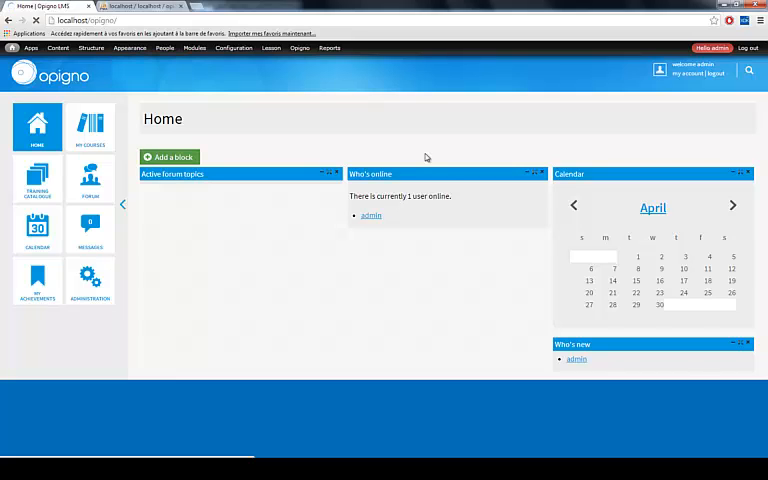
Scroll the Appearance page to My theme under Enabled themes and click Set default
{"action": "left_click", "coordinate": [129, 48]}
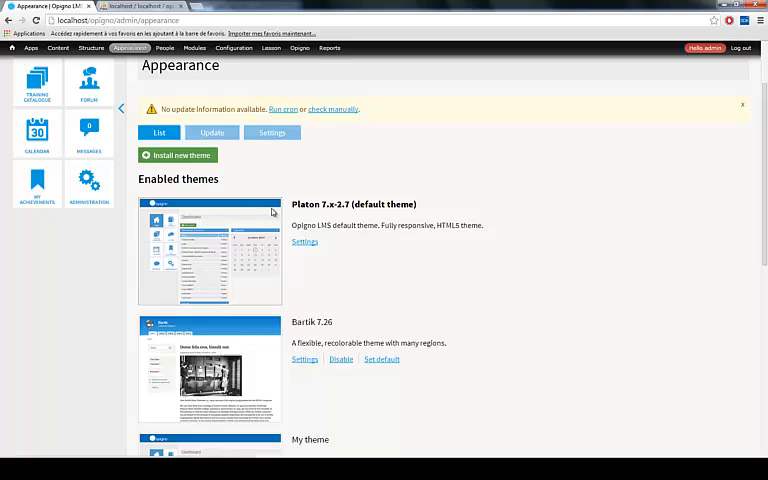
{"action": "scroll", "scroll_direction": "down", "scroll_amount": 3}
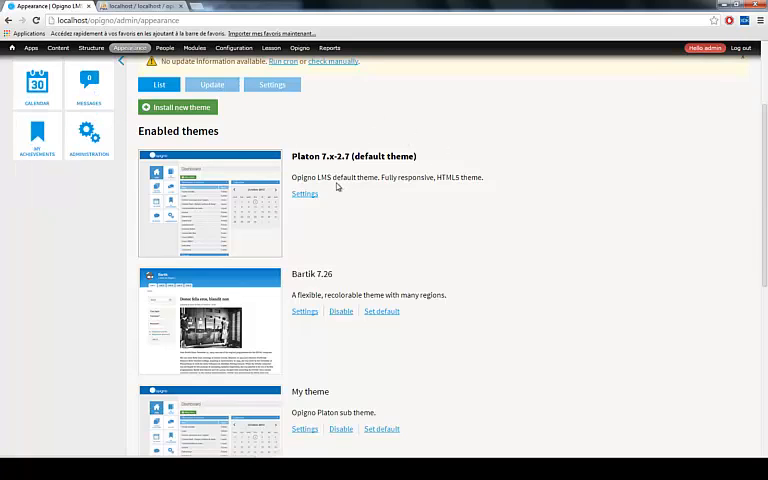
{"action": "scroll", "scroll_direction": "down", "scroll_amount": 3}
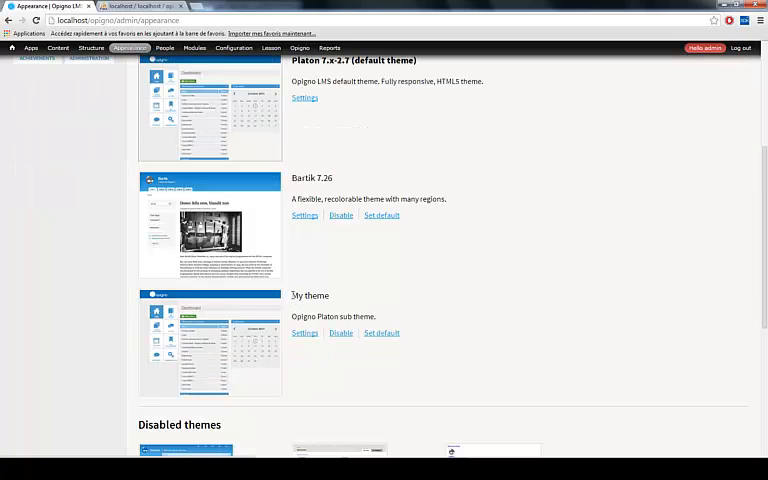
{"action": "scroll", "scroll_direction": "down", "scroll_amount": 3}
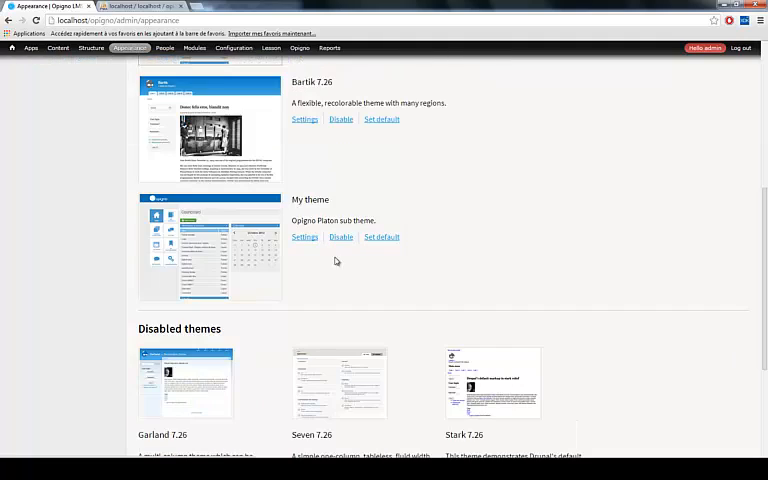
{"action": "scroll", "scroll_direction": "down", "scroll_amount": 3}
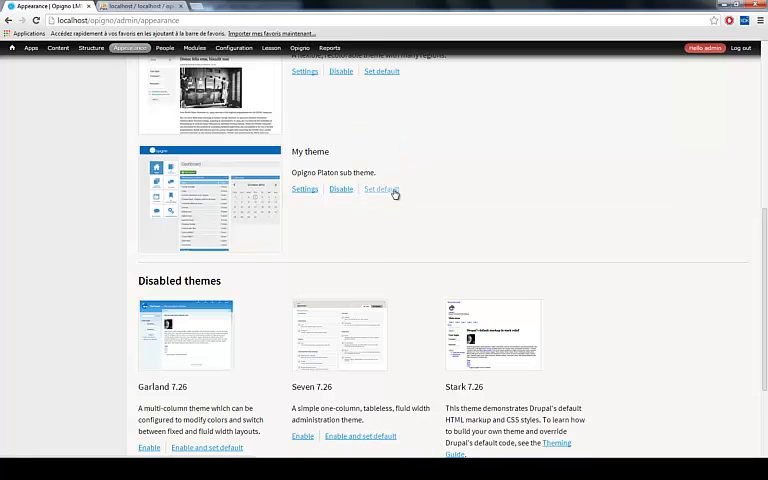
{"action": "left_click", "coordinate": [379, 189]}
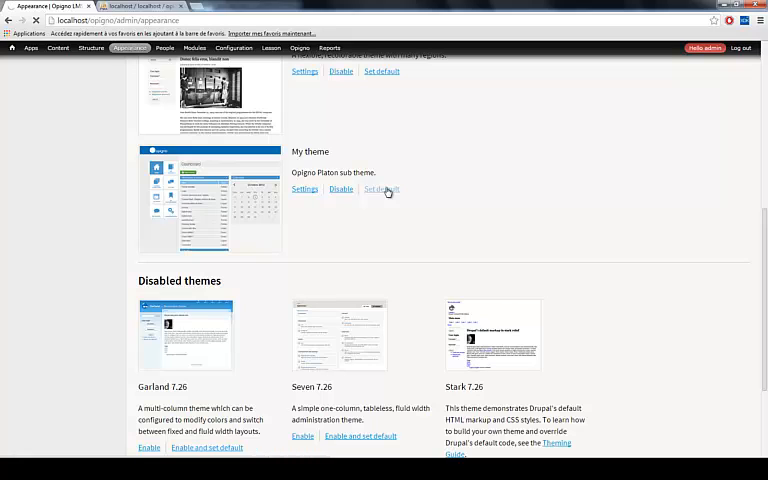
{"action": "left_click", "coordinate": [381, 189]}
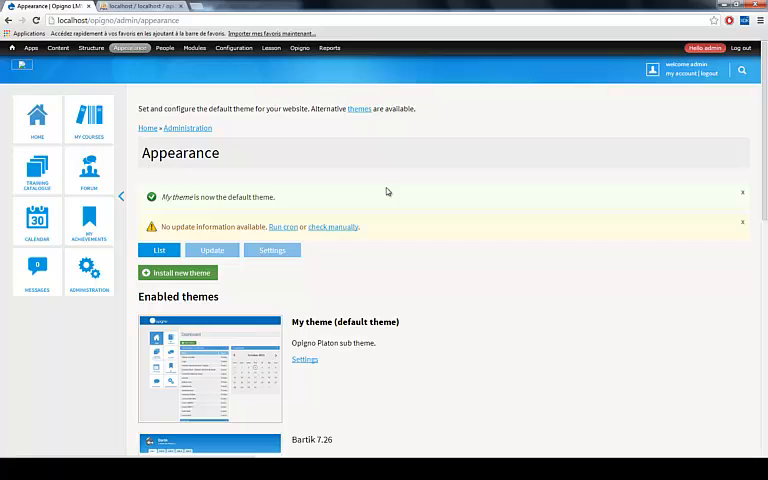
{"action": "mouse_move", "coordinate": [341, 296]}
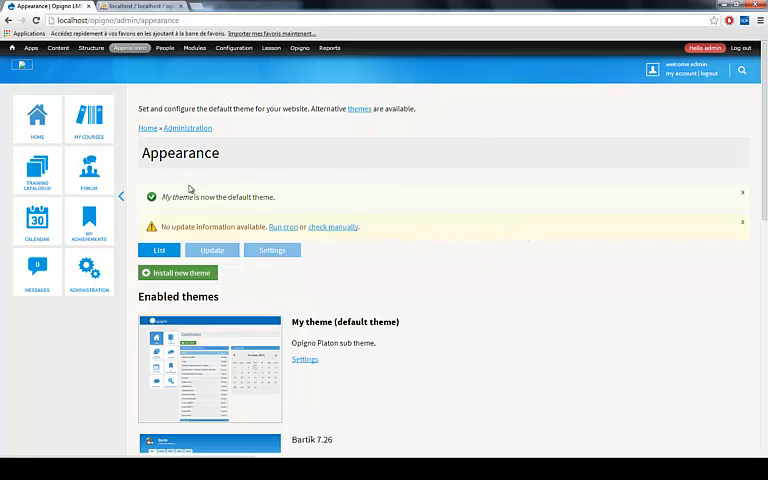
{"action": "mouse_move", "coordinate": [379, 169]}
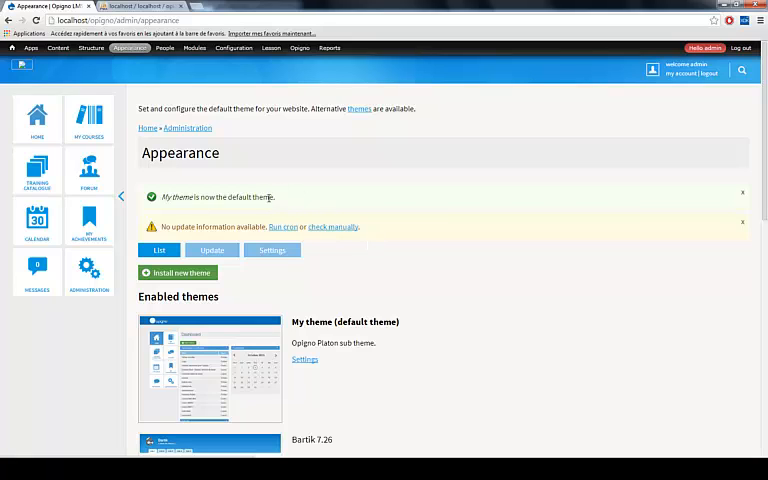
{"action": "mouse_move", "coordinate": [22, 65]}
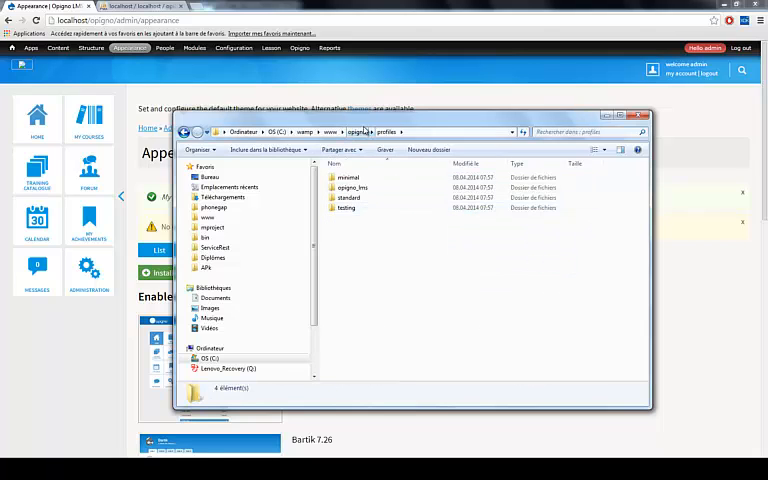
Select logo.png in profiles\opigno_lms\themes\platon for copying
{"action": "left_click", "coordinate": [357, 131]}
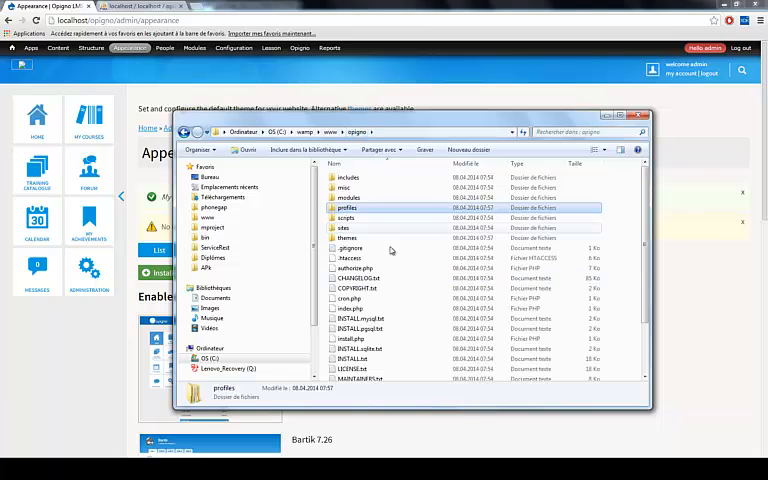
{"action": "double_click", "coordinate": [345, 207]}
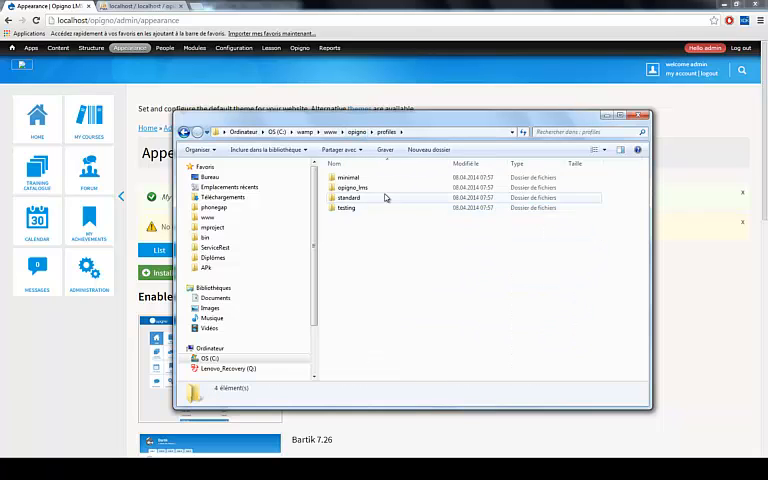
{"action": "double_click", "coordinate": [352, 187]}
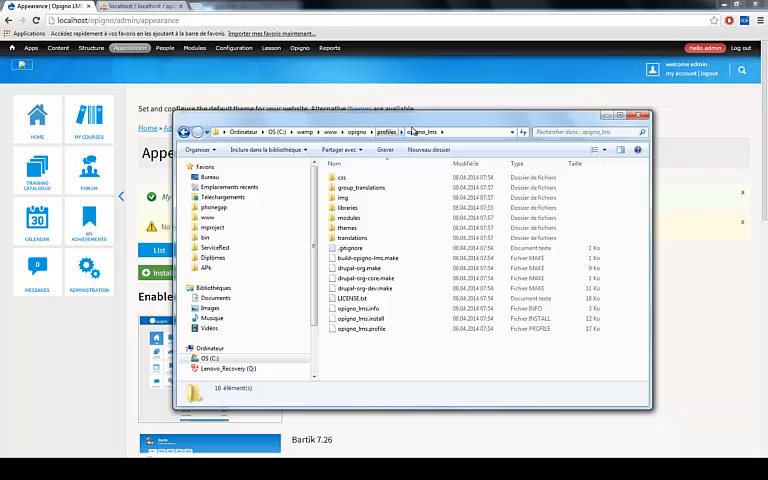
{"action": "double_click", "coordinate": [346, 228]}
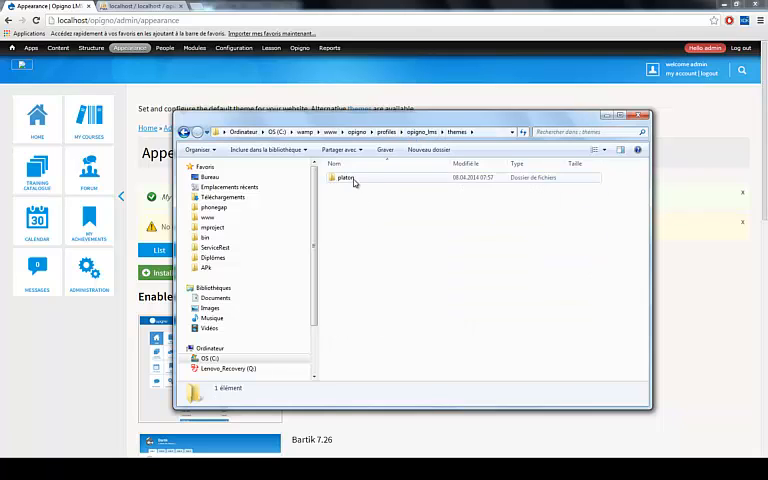
{"action": "double_click", "coordinate": [346, 177]}
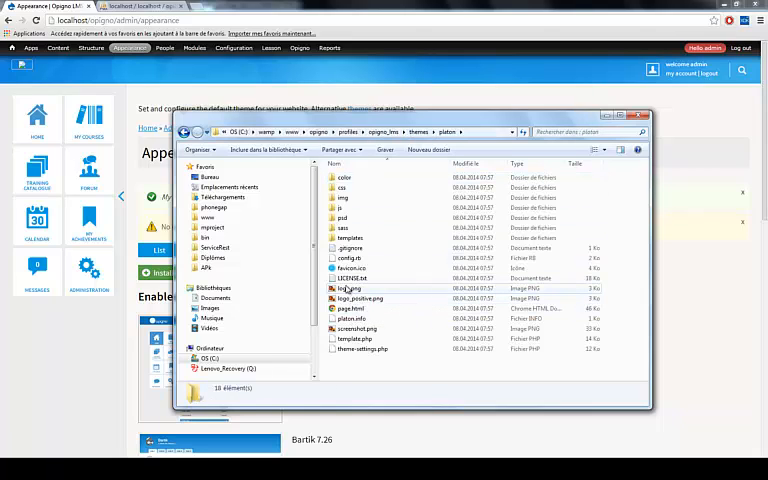
{"action": "left_click", "coordinate": [348, 288]}
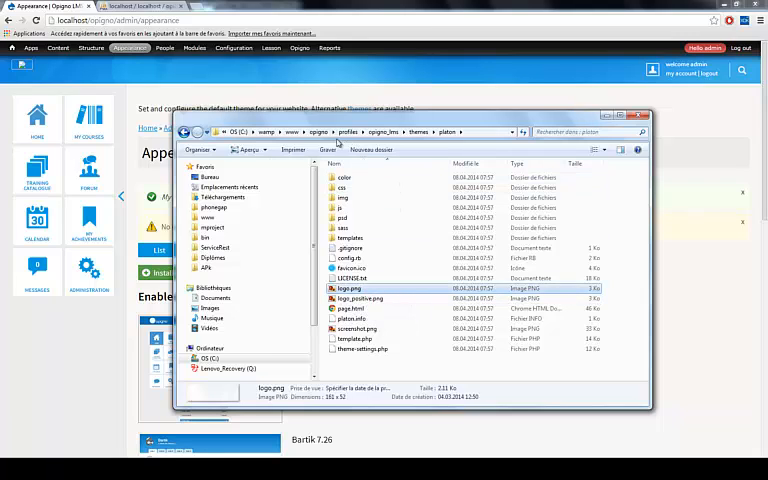
Go back through sites to the my_theme folder to paste the logo
{"action": "left_click", "coordinate": [358, 131]}
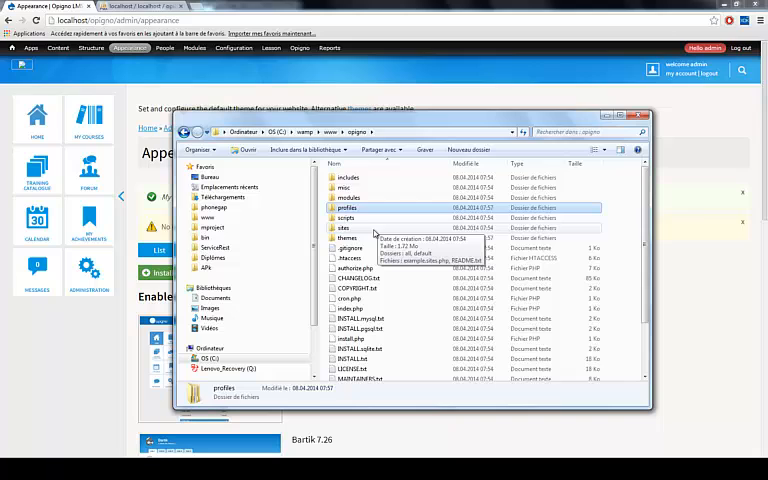
{"action": "double_click", "coordinate": [343, 228]}
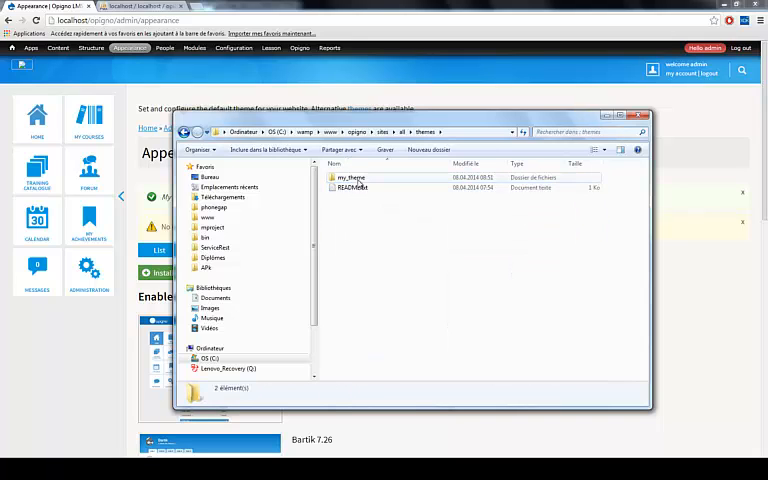
{"action": "double_click", "coordinate": [350, 177]}
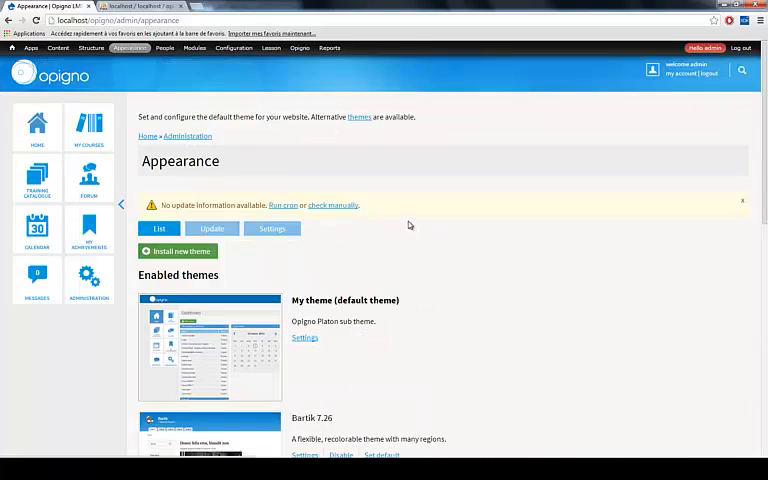
{"action": "mouse_move", "coordinate": [390, 356]}
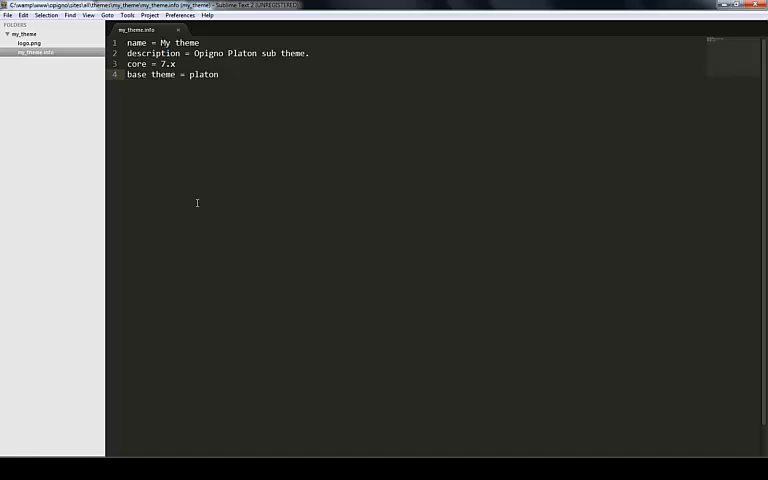
Add a css folder inside my_theme in the Sublime Text sidebar
{"action": "right_click", "coordinate": [25, 33]}
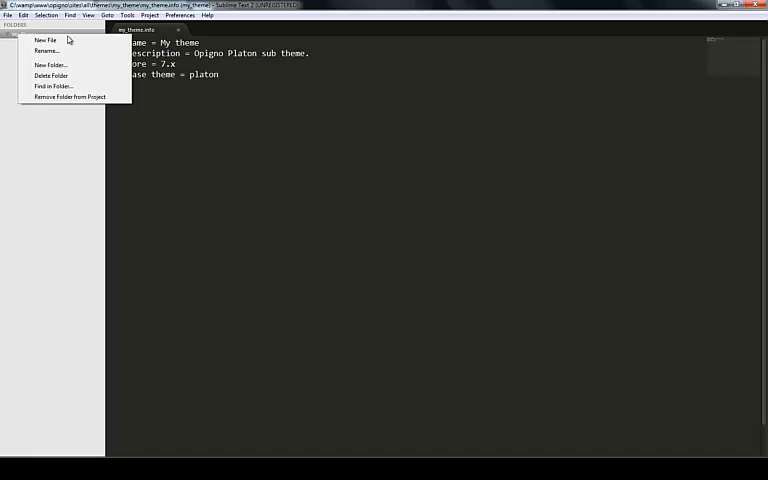
{"action": "mouse_move", "coordinate": [50, 65]}
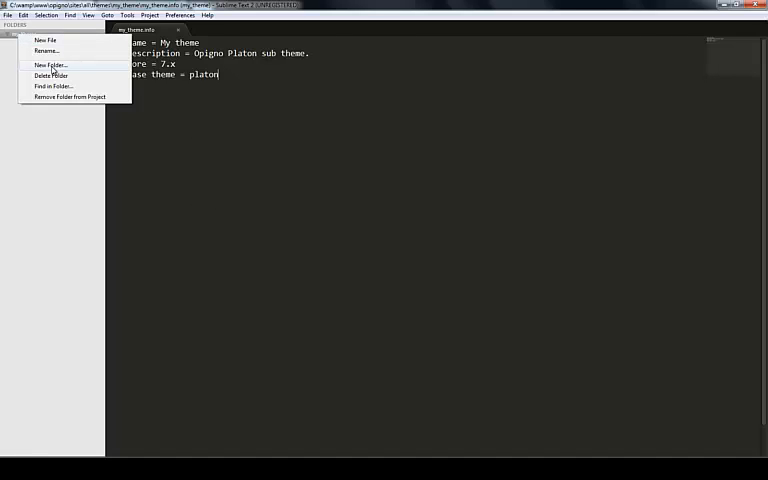
{"action": "left_click", "coordinate": [49, 65]}
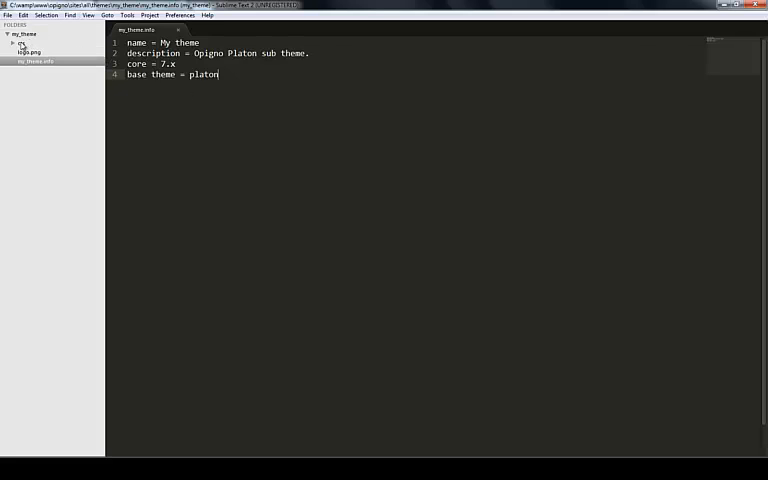
{"action": "right_click", "coordinate": [25, 42]}
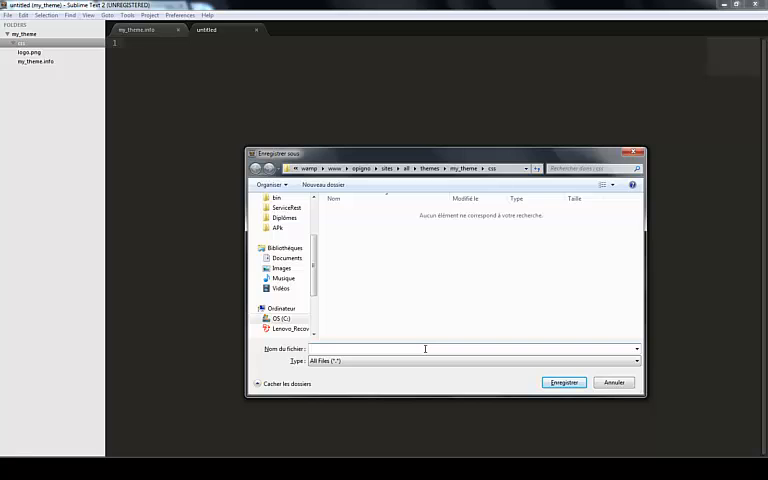
Name the new file override.css and save it into the css folder
{"action": "left_click", "coordinate": [425, 348]}
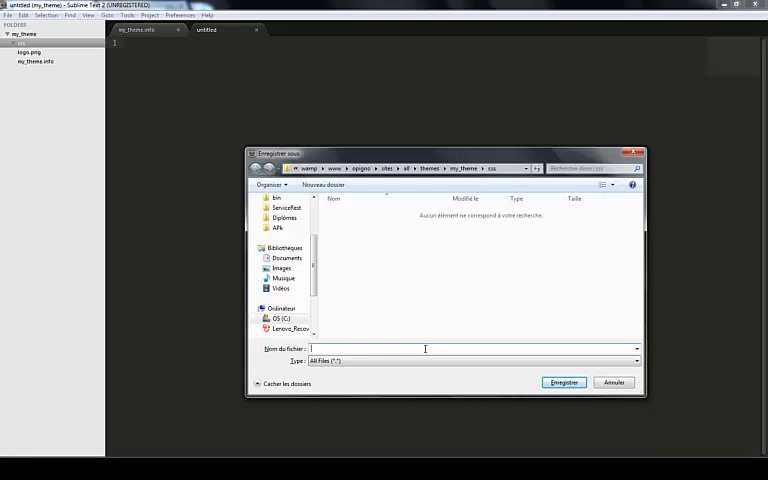
{"action": "type", "text": "styles.css"}
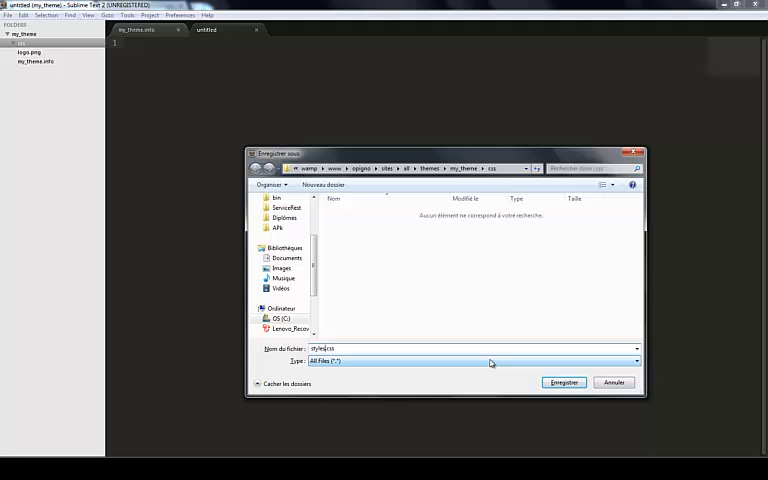
{"action": "type", "text": "over.css"}
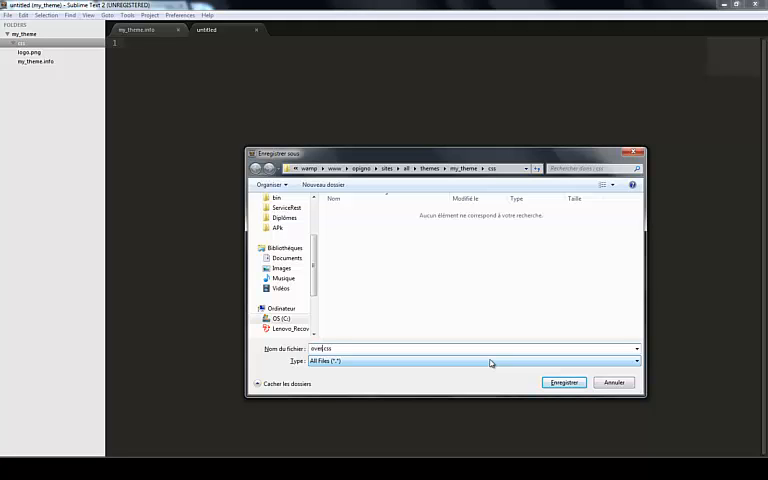
{"action": "left_click", "coordinate": [564, 382]}
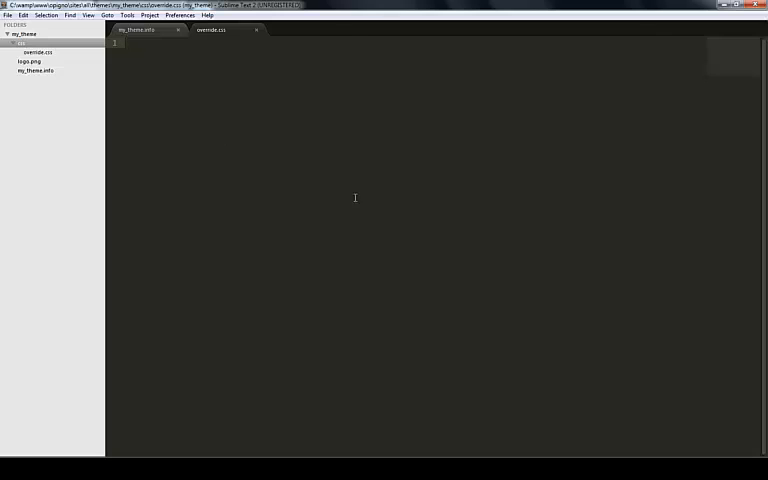
{"action": "mouse_move", "coordinate": [433, 140]}
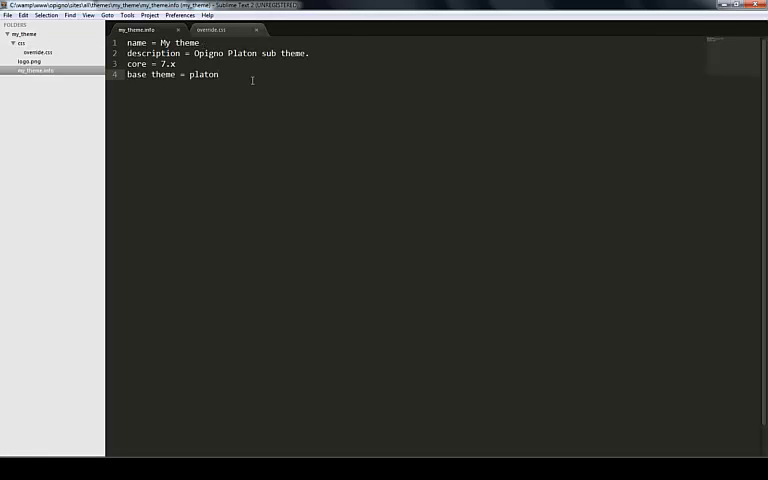
Add the line stylesheets[all][] = css/override.css to my_theme.info and save
{"action": "key", "text": "enter"}
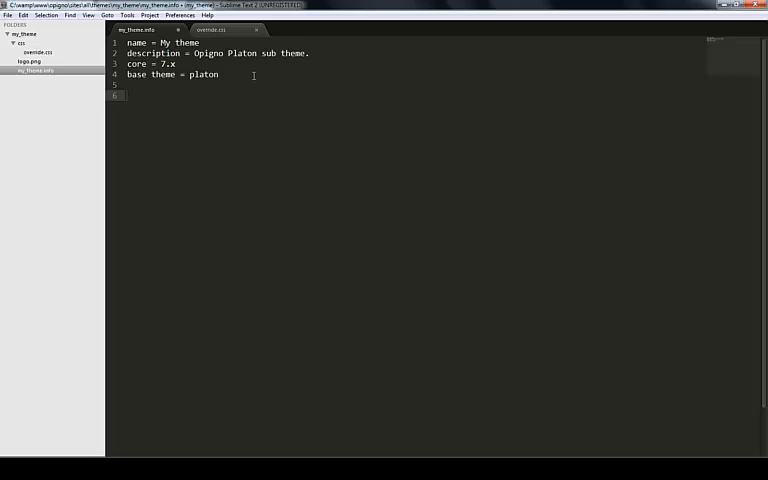
{"action": "type", "text": "stylesheets"}
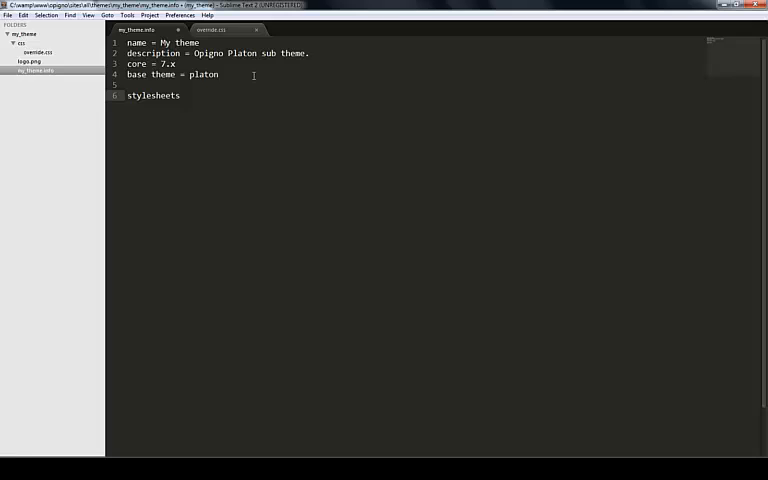
{"action": "type", "text": "[]"}
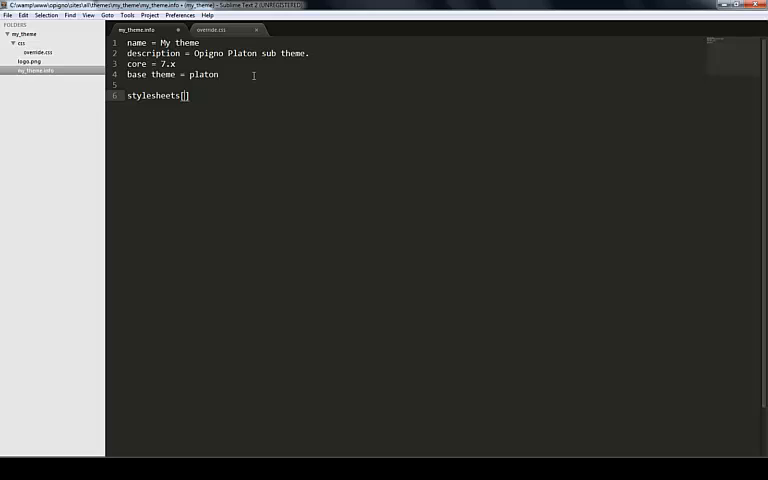
{"action": "type", "text": "all"}
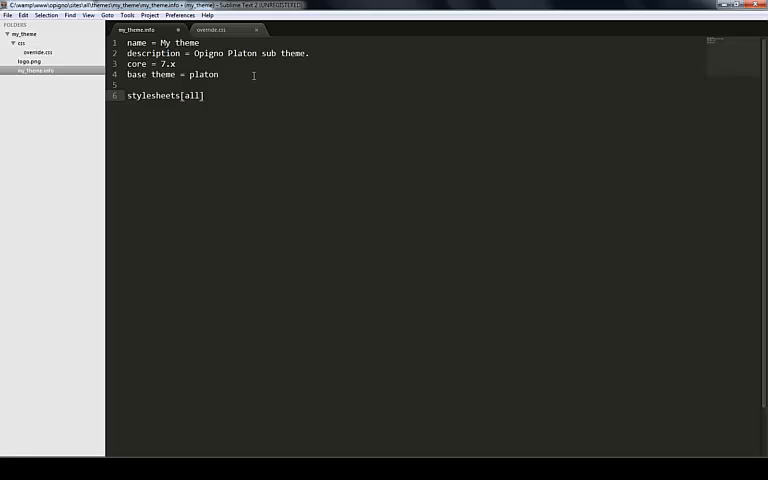
{"action": "type", "text": "[]"}
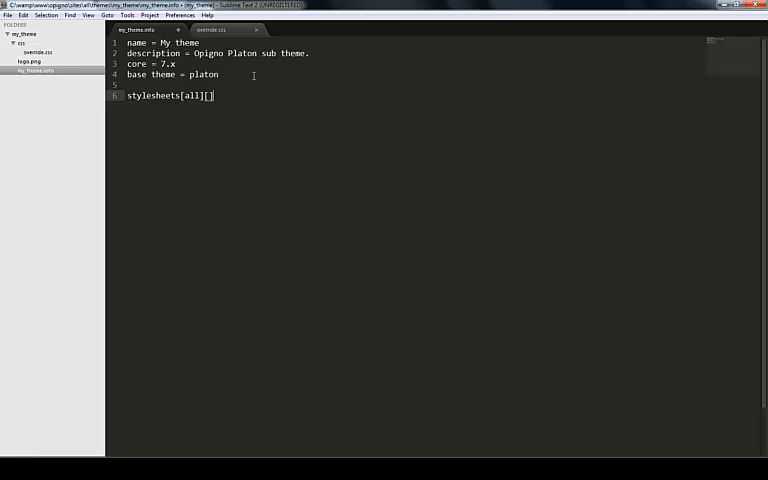
{"action": "type", "text": "="}
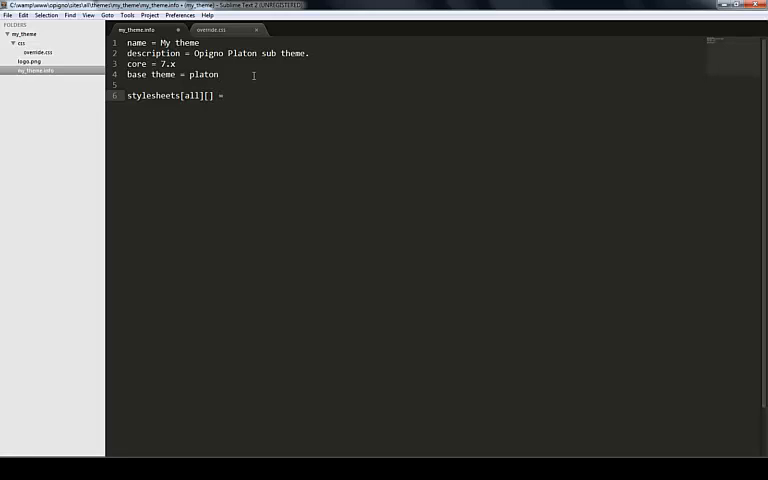
{"action": "type", "text": "css/overr"}
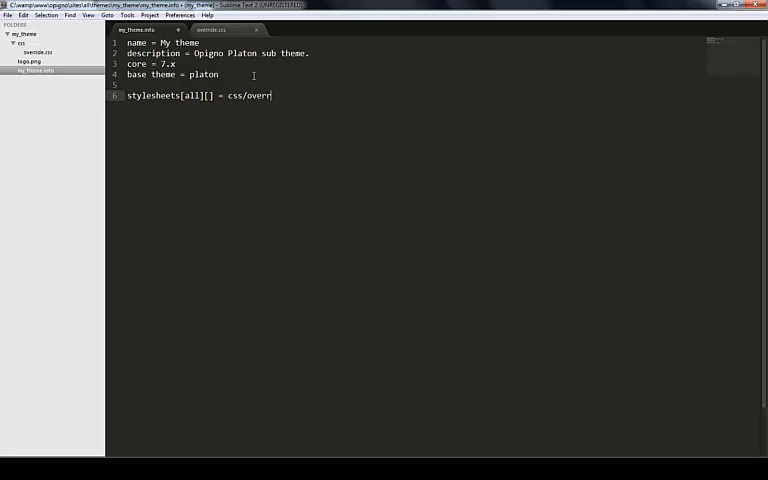
{"action": "type", "text": "ide.css"}
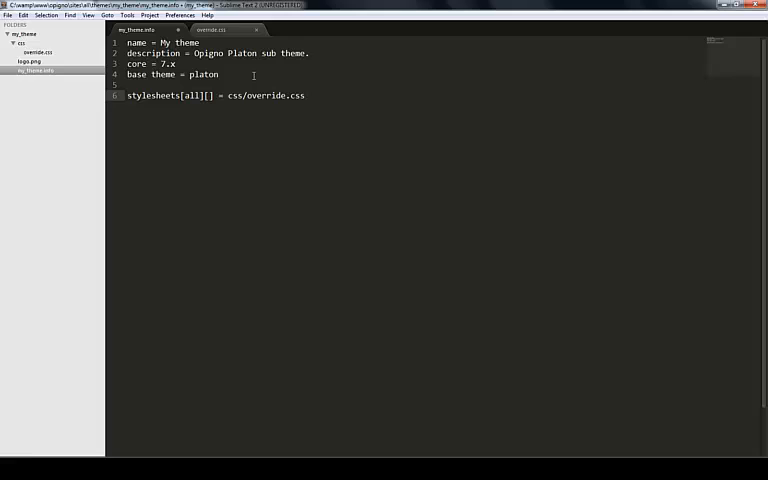
{"action": "key", "text": "enter"}
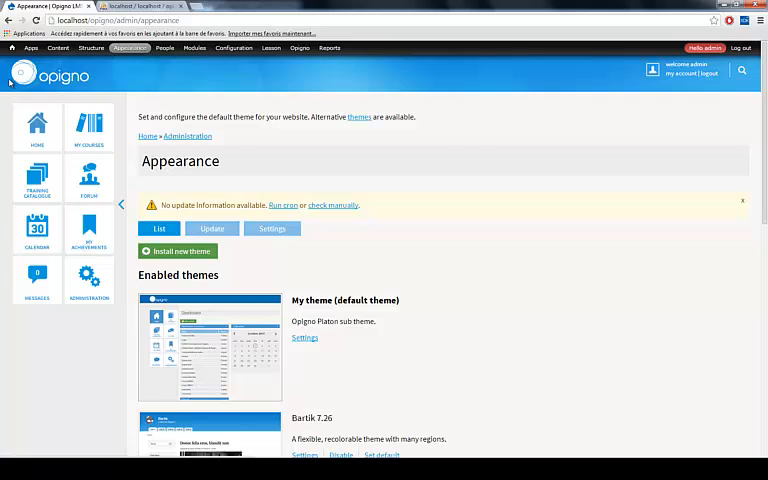
Choose Theme registry from the Devel admin menu to clear the cache
{"action": "left_click", "coordinate": [12, 48]}
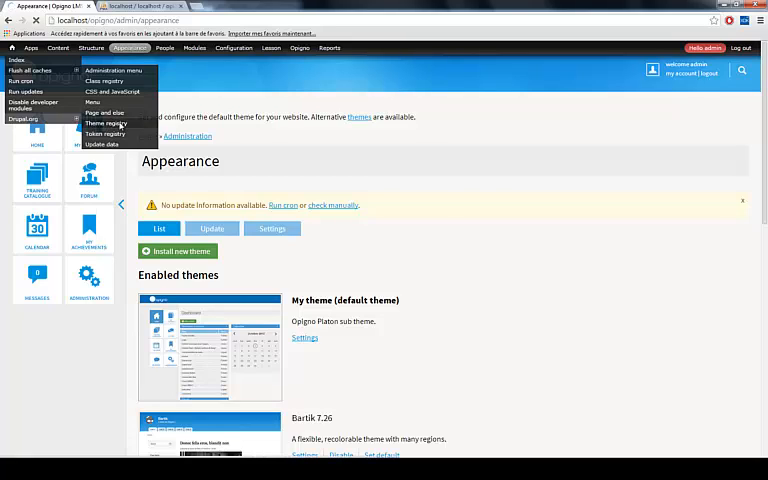
{"action": "left_click", "coordinate": [106, 123]}
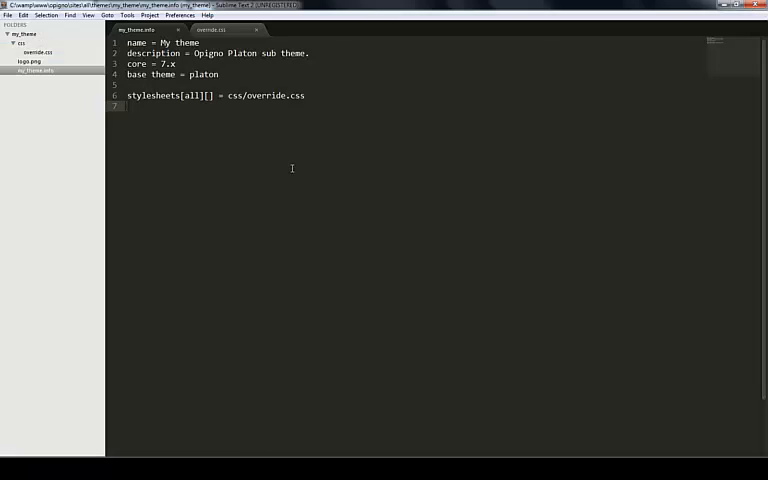
Close override.css, collapse css, and add a templates folder in my_theme
{"action": "left_click", "coordinate": [210, 29]}
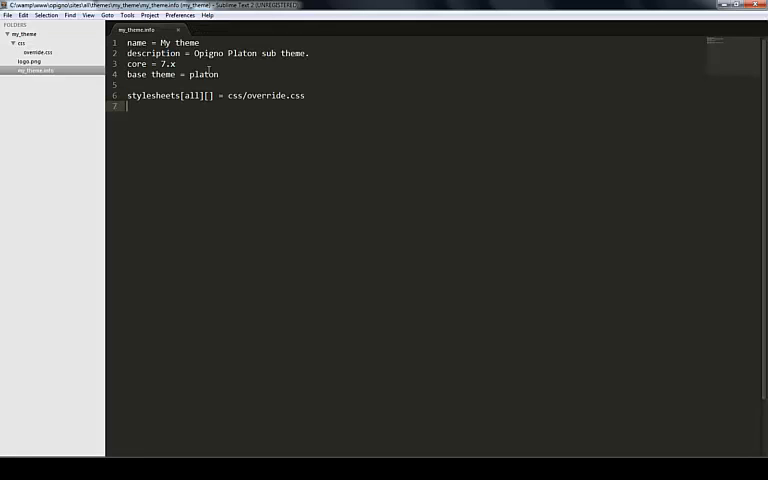
{"action": "left_click", "coordinate": [13, 43]}
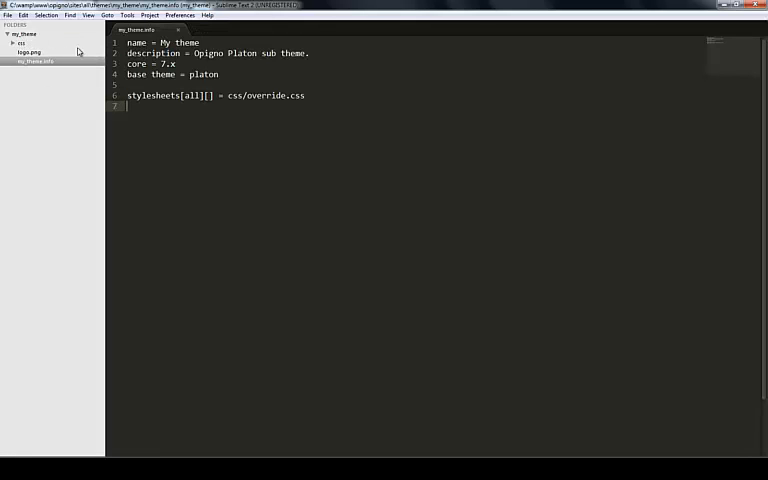
{"action": "right_click", "coordinate": [22, 33]}
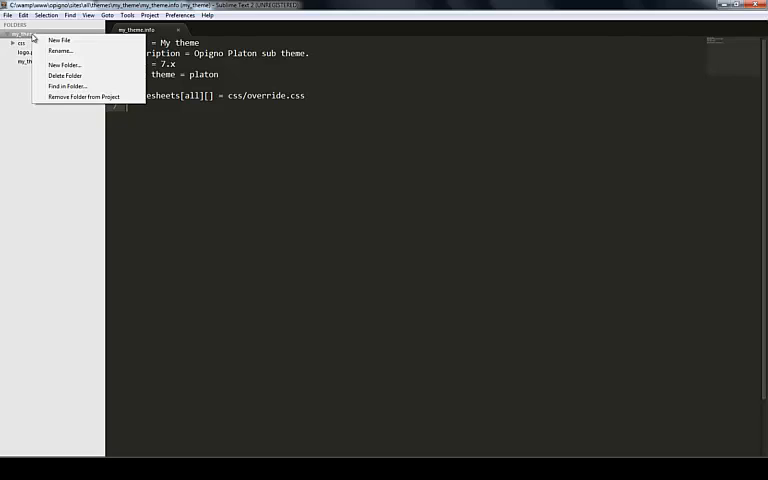
{"action": "left_click", "coordinate": [63, 65]}
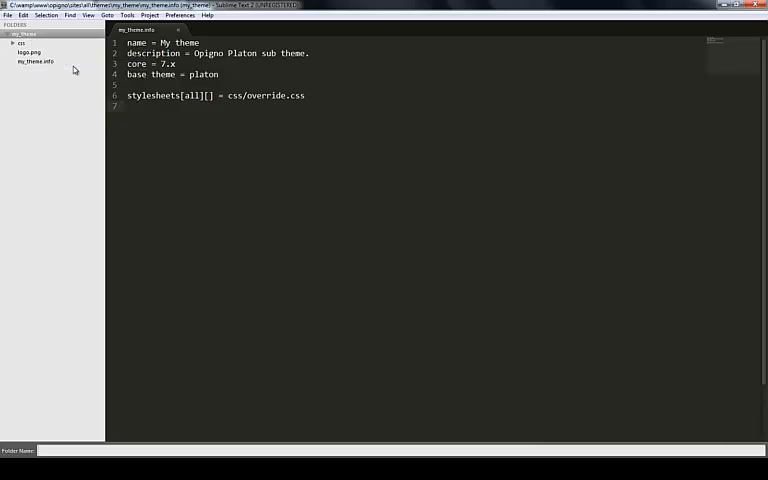
{"action": "type", "text": "templates"}
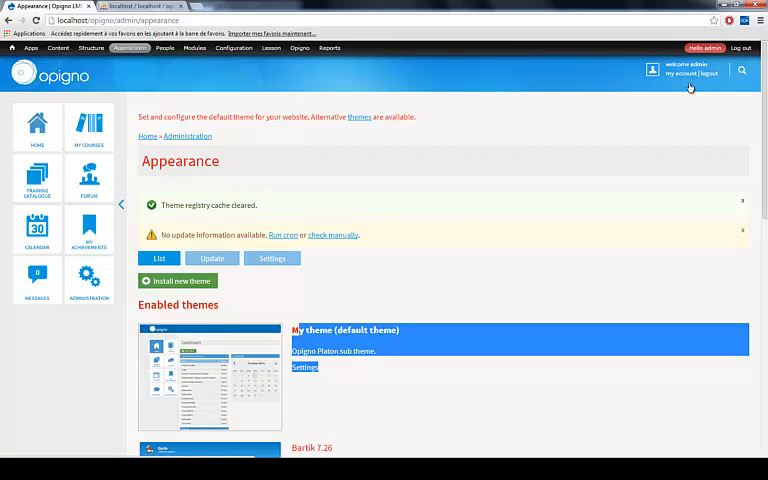
Browse to the platon theme's templates folder and select page.tpl.php
{"action": "left_click", "coordinate": [741, 69]}
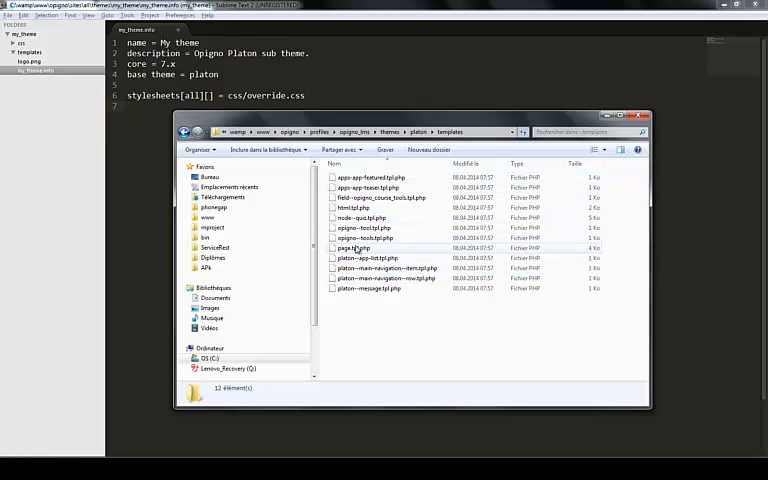
{"action": "left_click", "coordinate": [363, 248]}
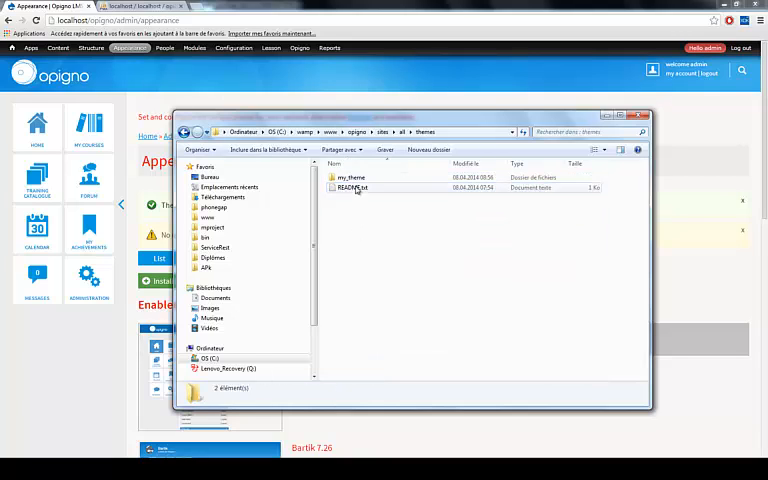
Paste page.tpl.php into my_theme's templates folder
{"action": "double_click", "coordinate": [352, 177]}
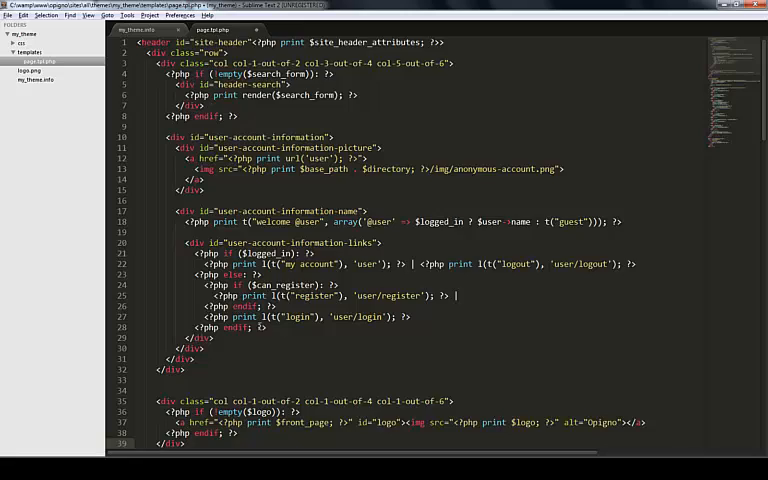
Scroll through the template's header, content and footer markup in Sublime Text
{"action": "scroll", "scroll_direction": "down", "scroll_amount": 3}
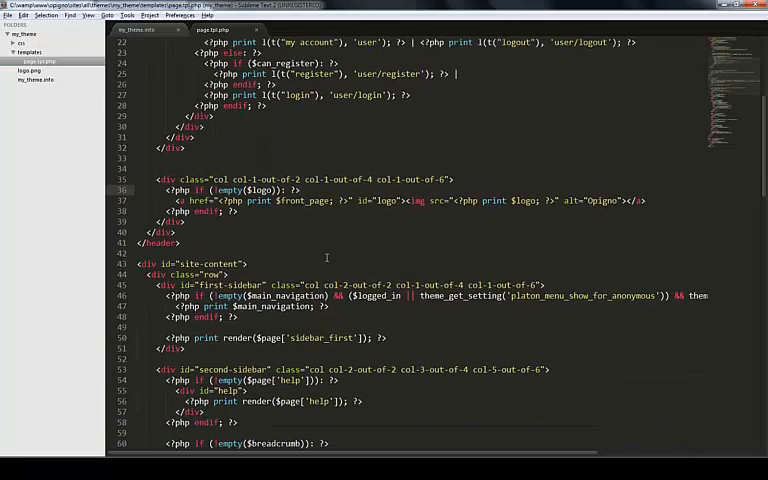
{"action": "scroll", "scroll_direction": "down", "scroll_amount": 3}
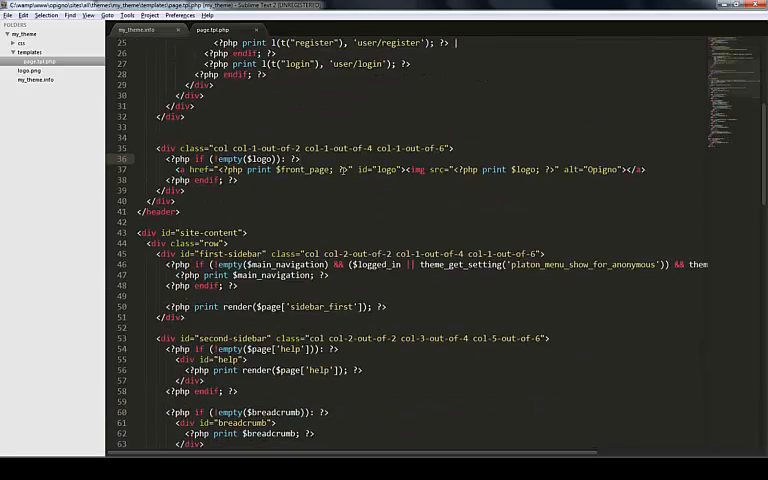
{"action": "scroll", "scroll_direction": "down", "scroll_amount": 3}
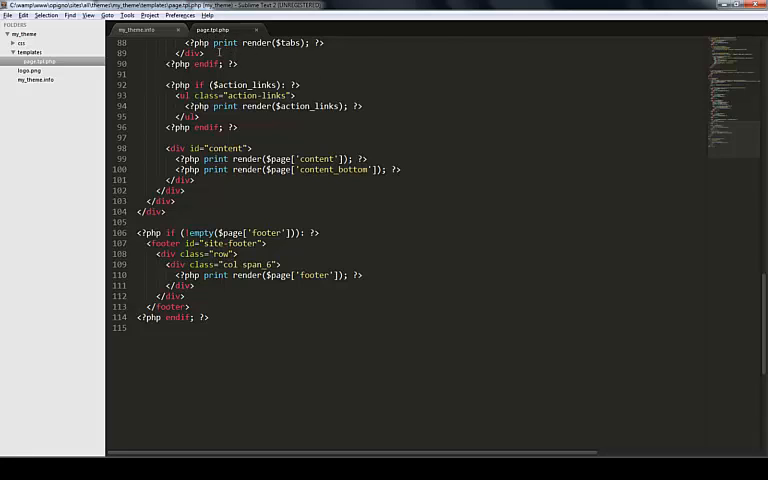
{"action": "scroll", "scroll_direction": "up", "scroll_amount": 3}
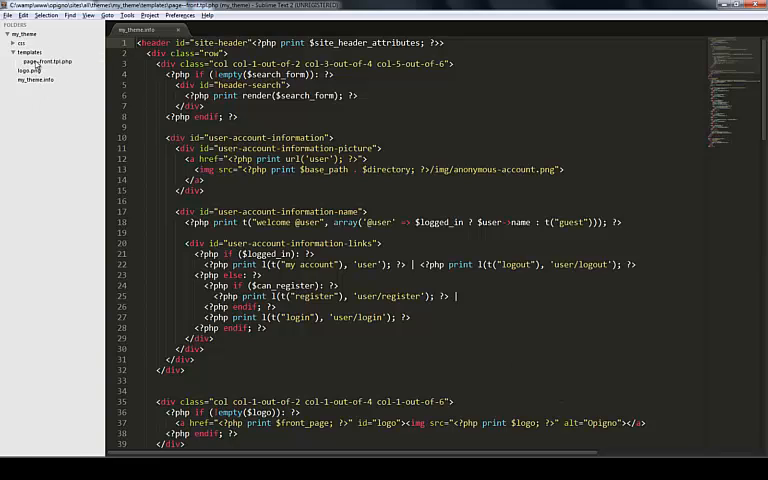
Rename the template file back to page.tpl.php and open it
{"action": "right_click", "coordinate": [38, 62]}
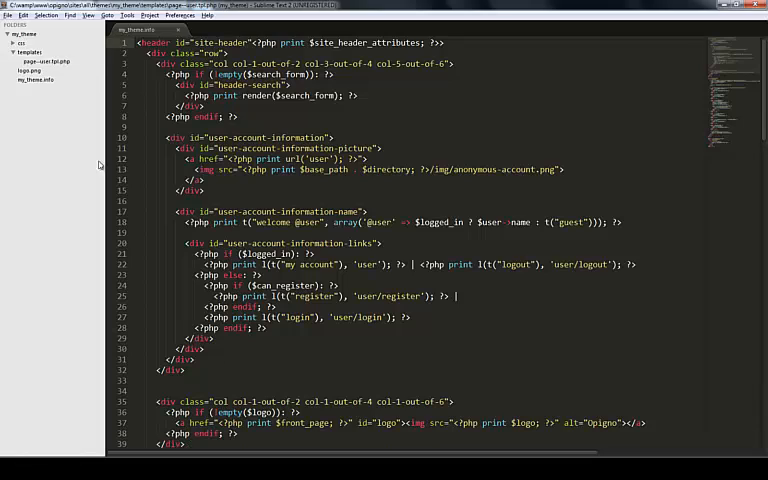
{"action": "right_click", "coordinate": [45, 61]}
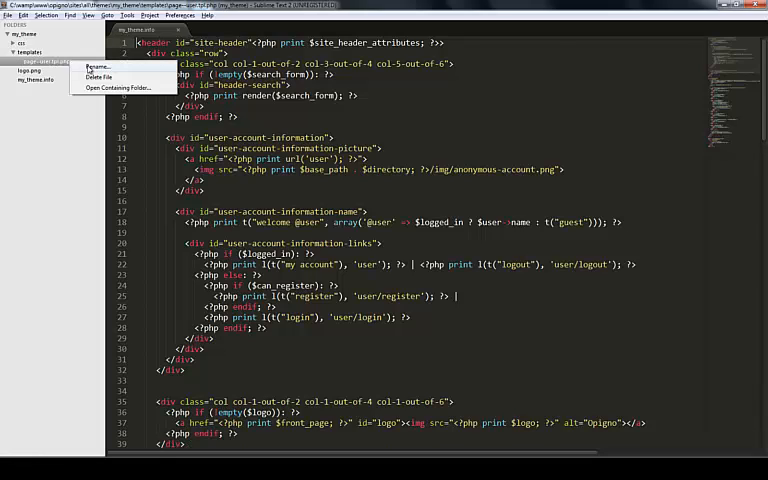
{"action": "left_click", "coordinate": [93, 66]}
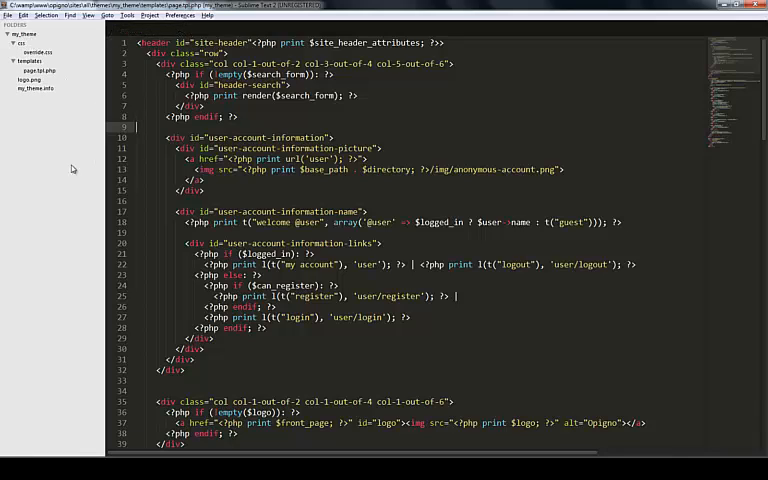
{"action": "left_click", "coordinate": [37, 71]}
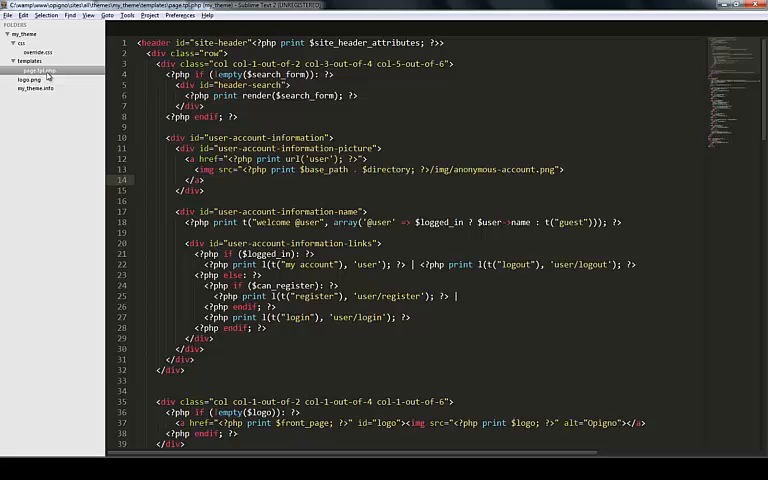
{"action": "left_click", "coordinate": [35, 88]}
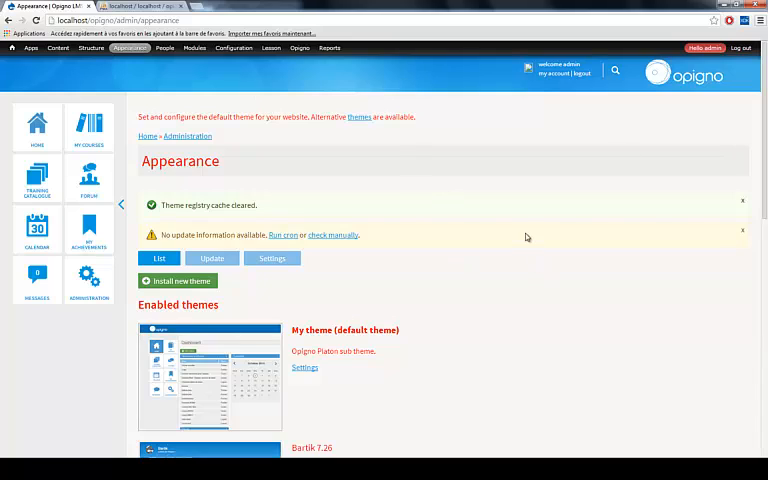
{"action": "mouse_move", "coordinate": [443, 181]}
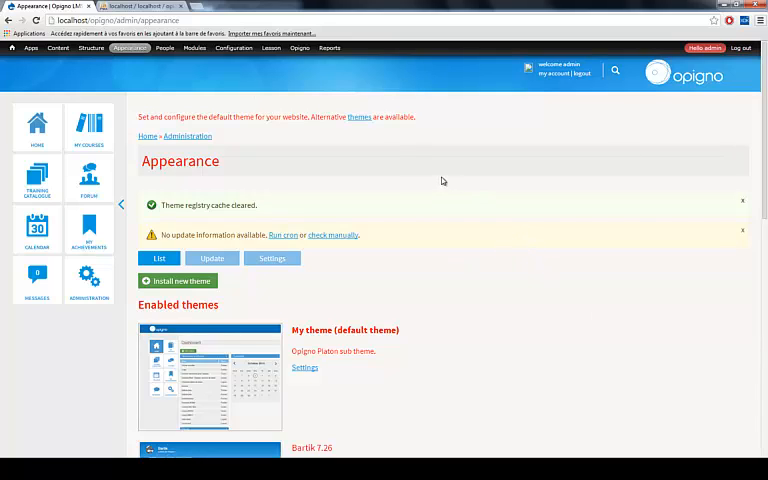